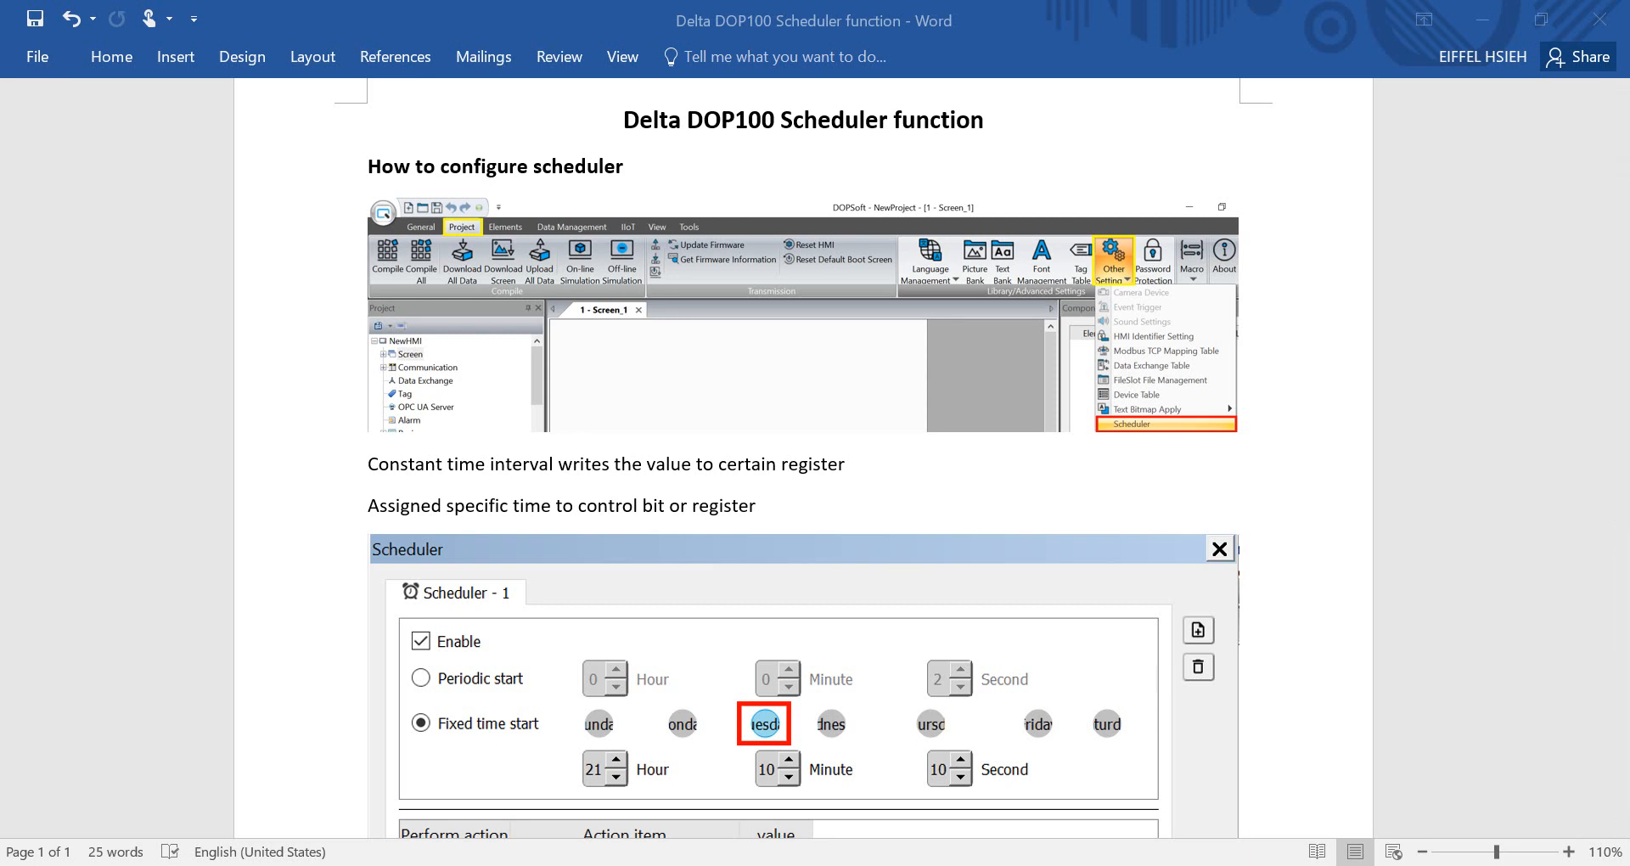
mouse_move(867, 851)
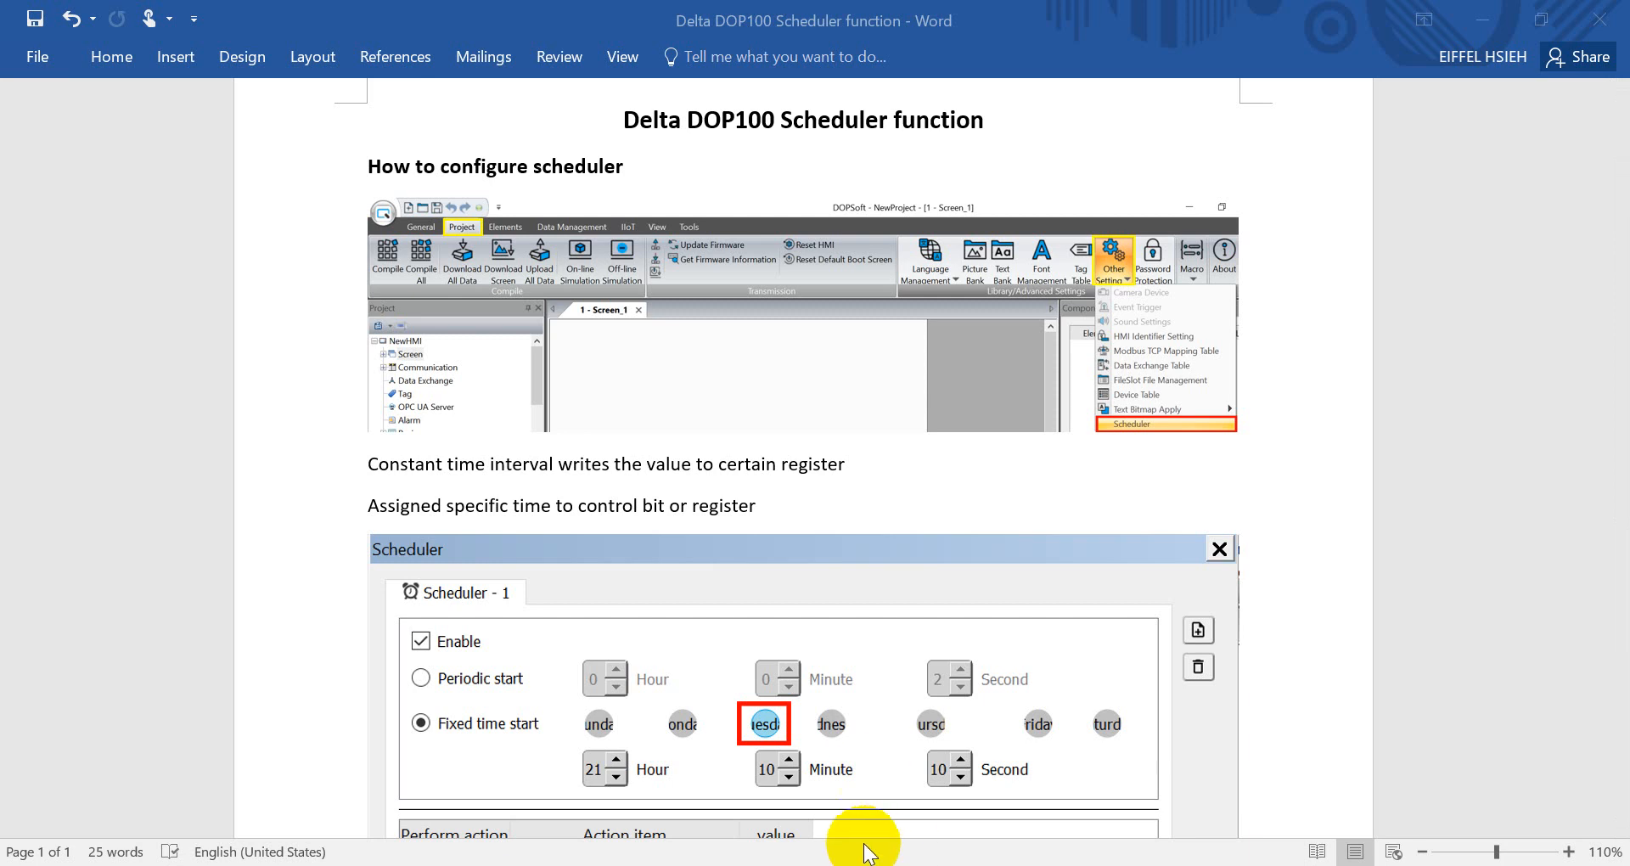
mouse_move(846, 214)
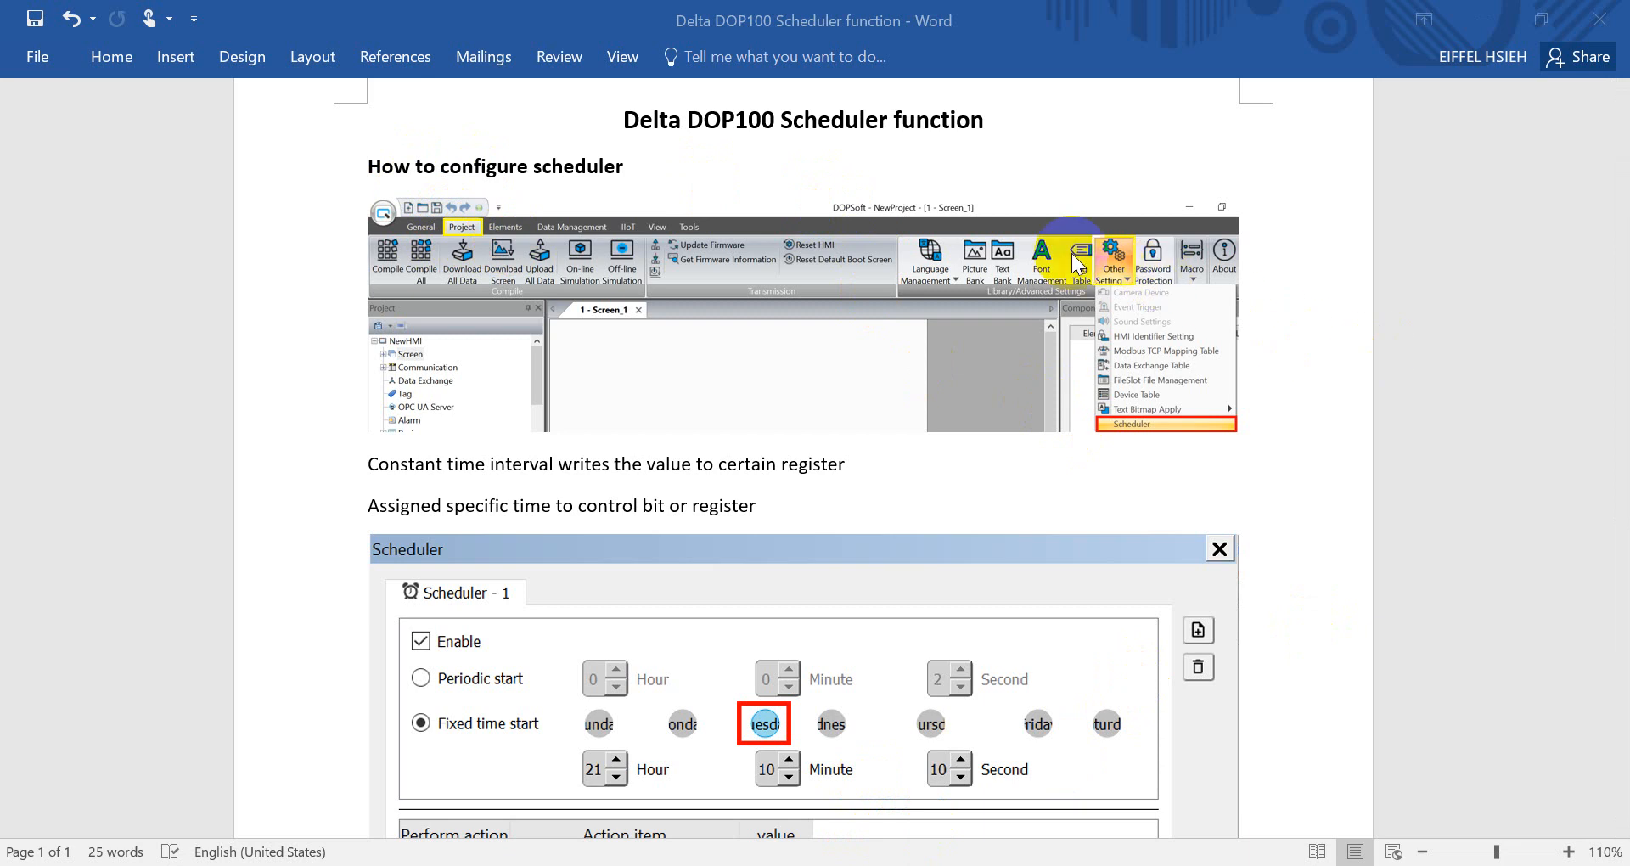
mouse_move(1237, 446)
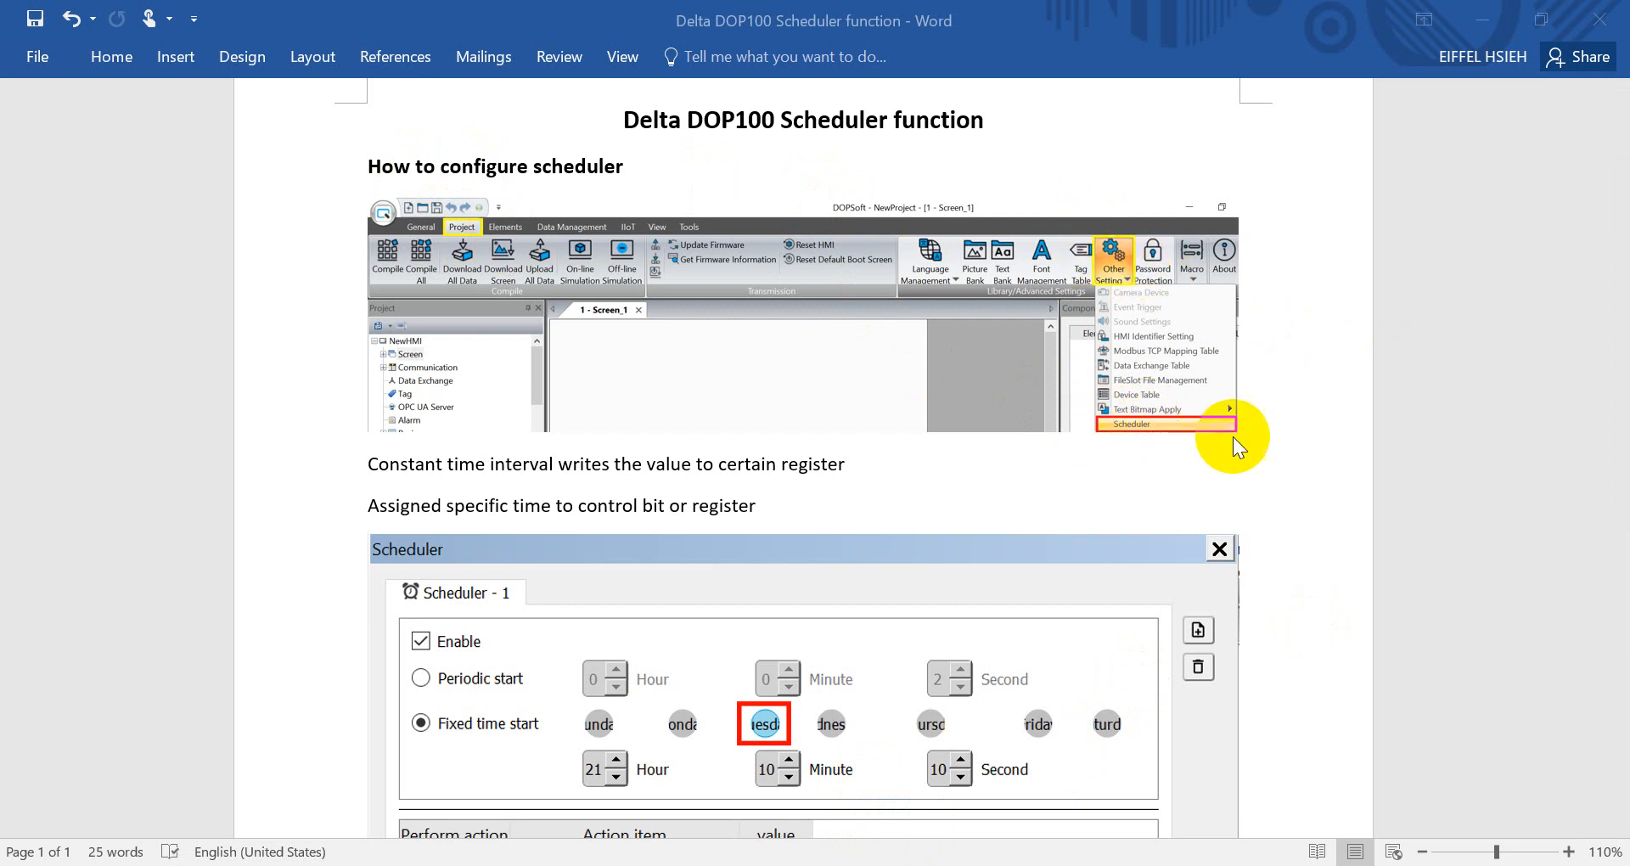
Scroll the Word tutorial down to the Screen_1 example with the W:$100, R:$100 and HH:MM:SS elements
scroll(down, 3)
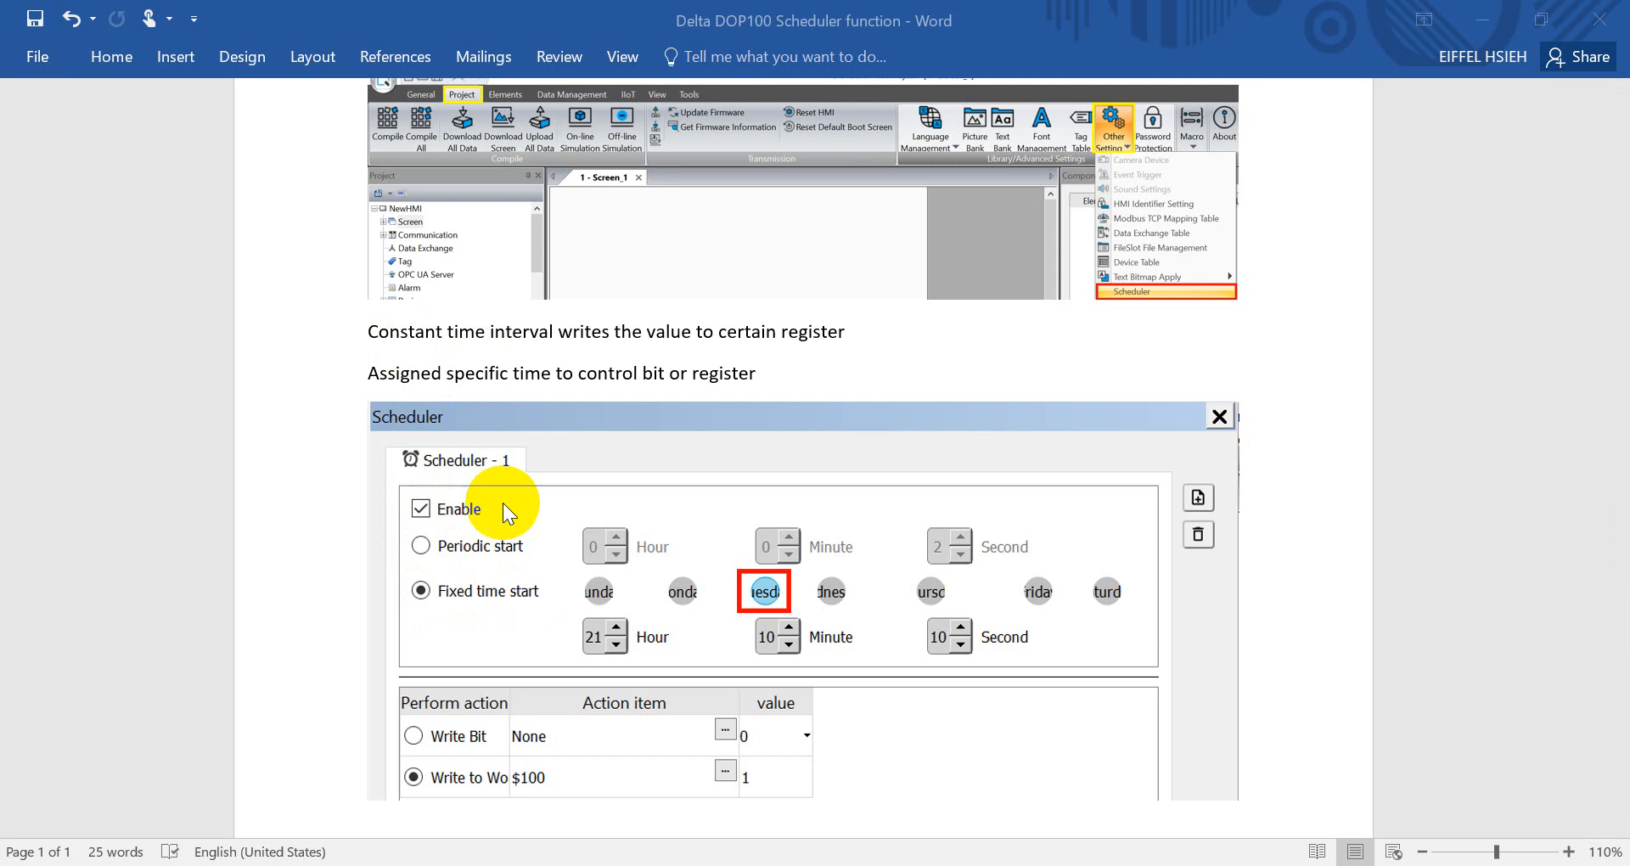
mouse_move(388, 338)
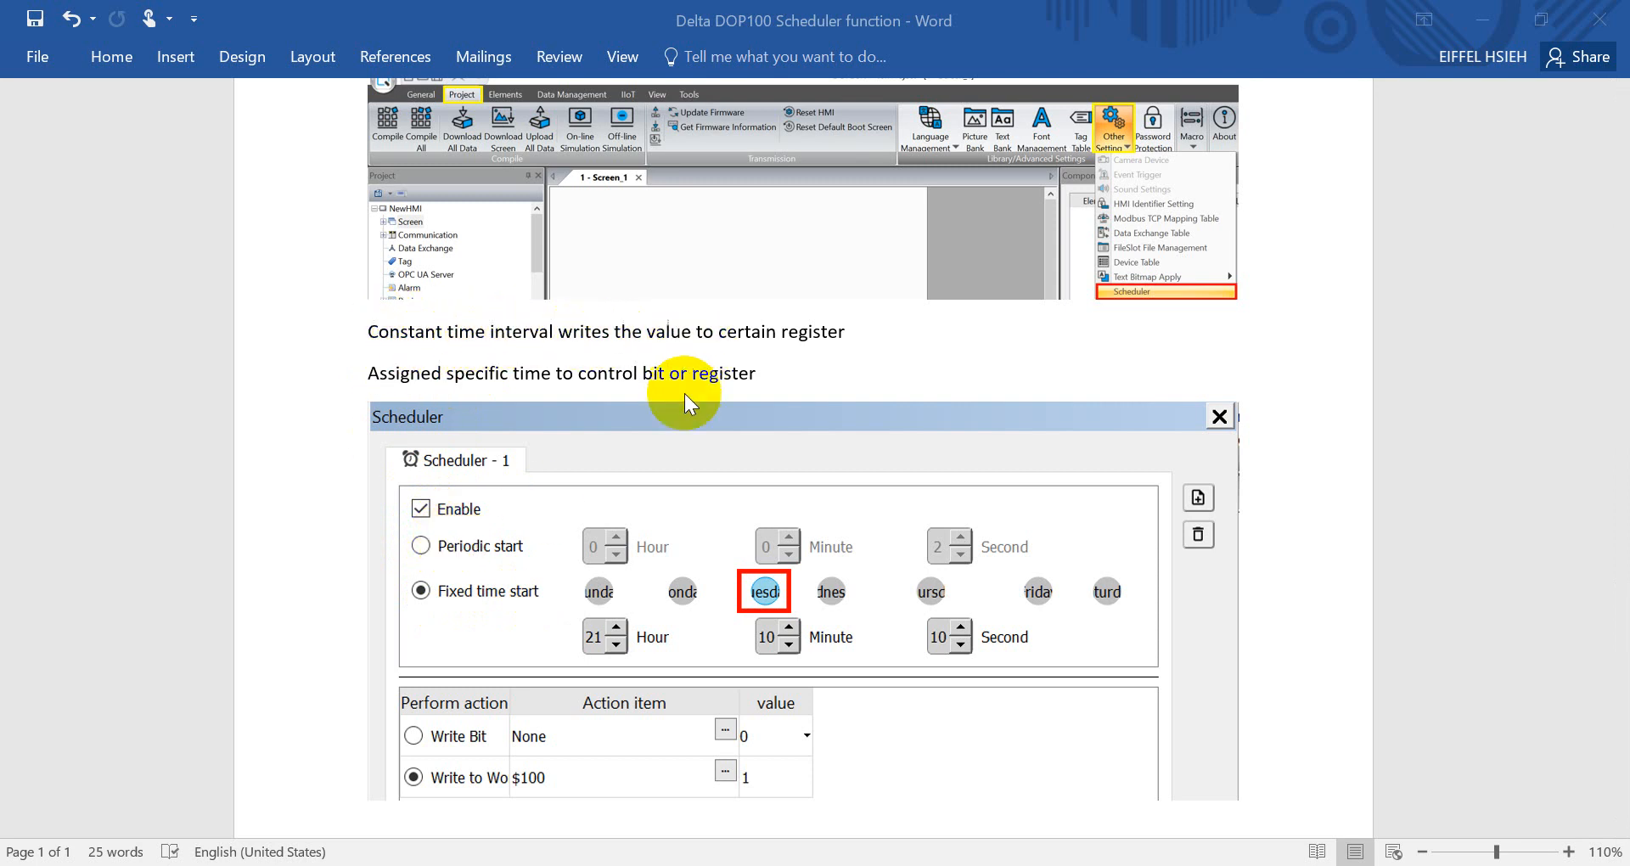
mouse_move(750, 486)
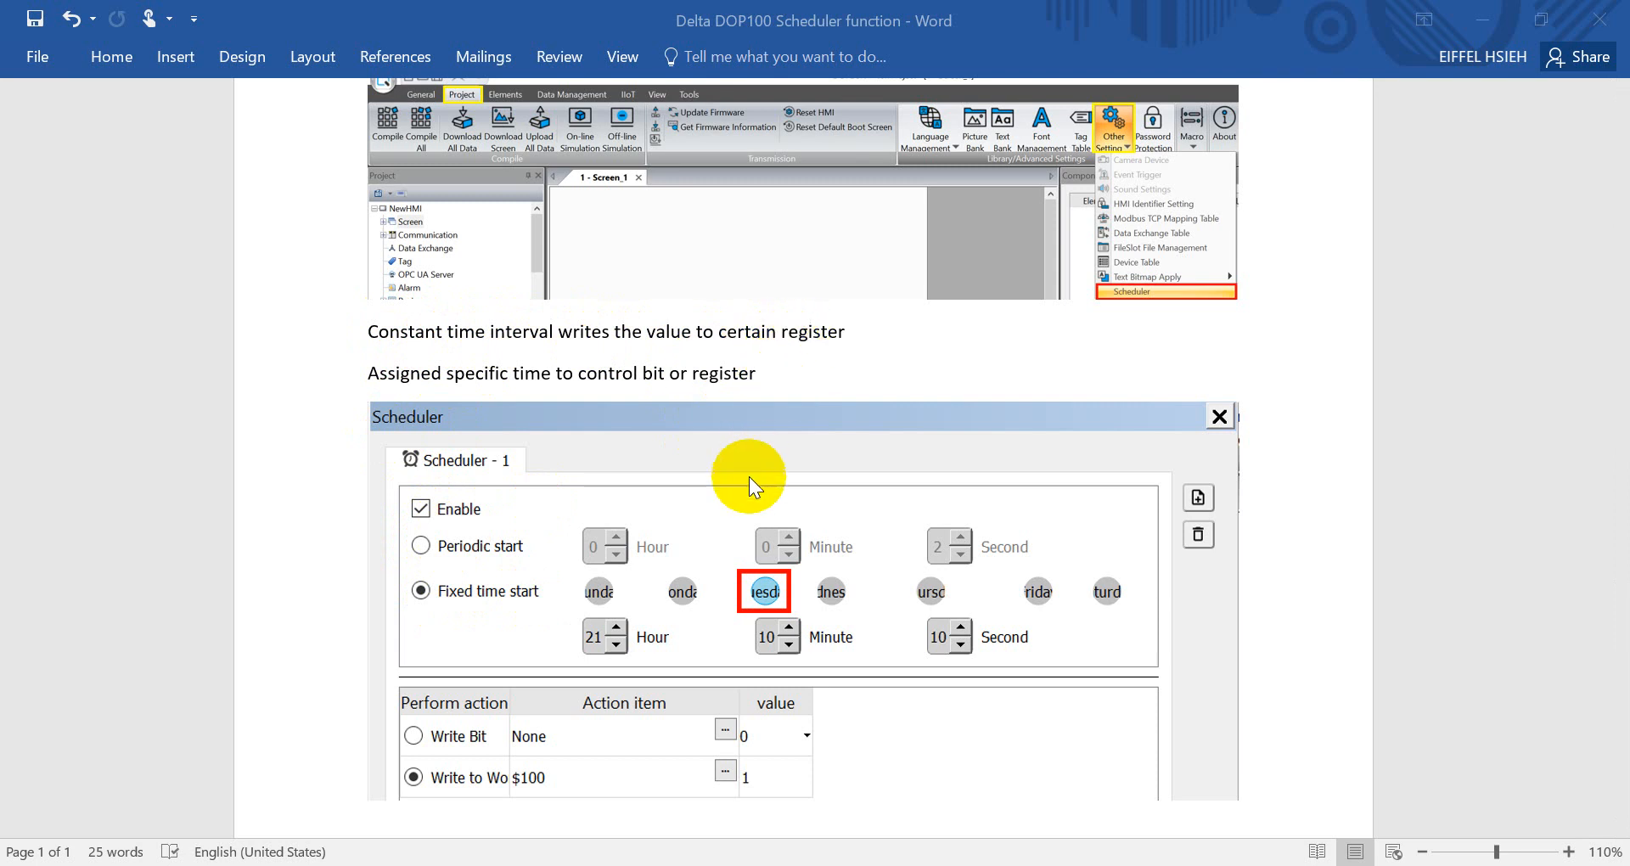
mouse_move(399, 367)
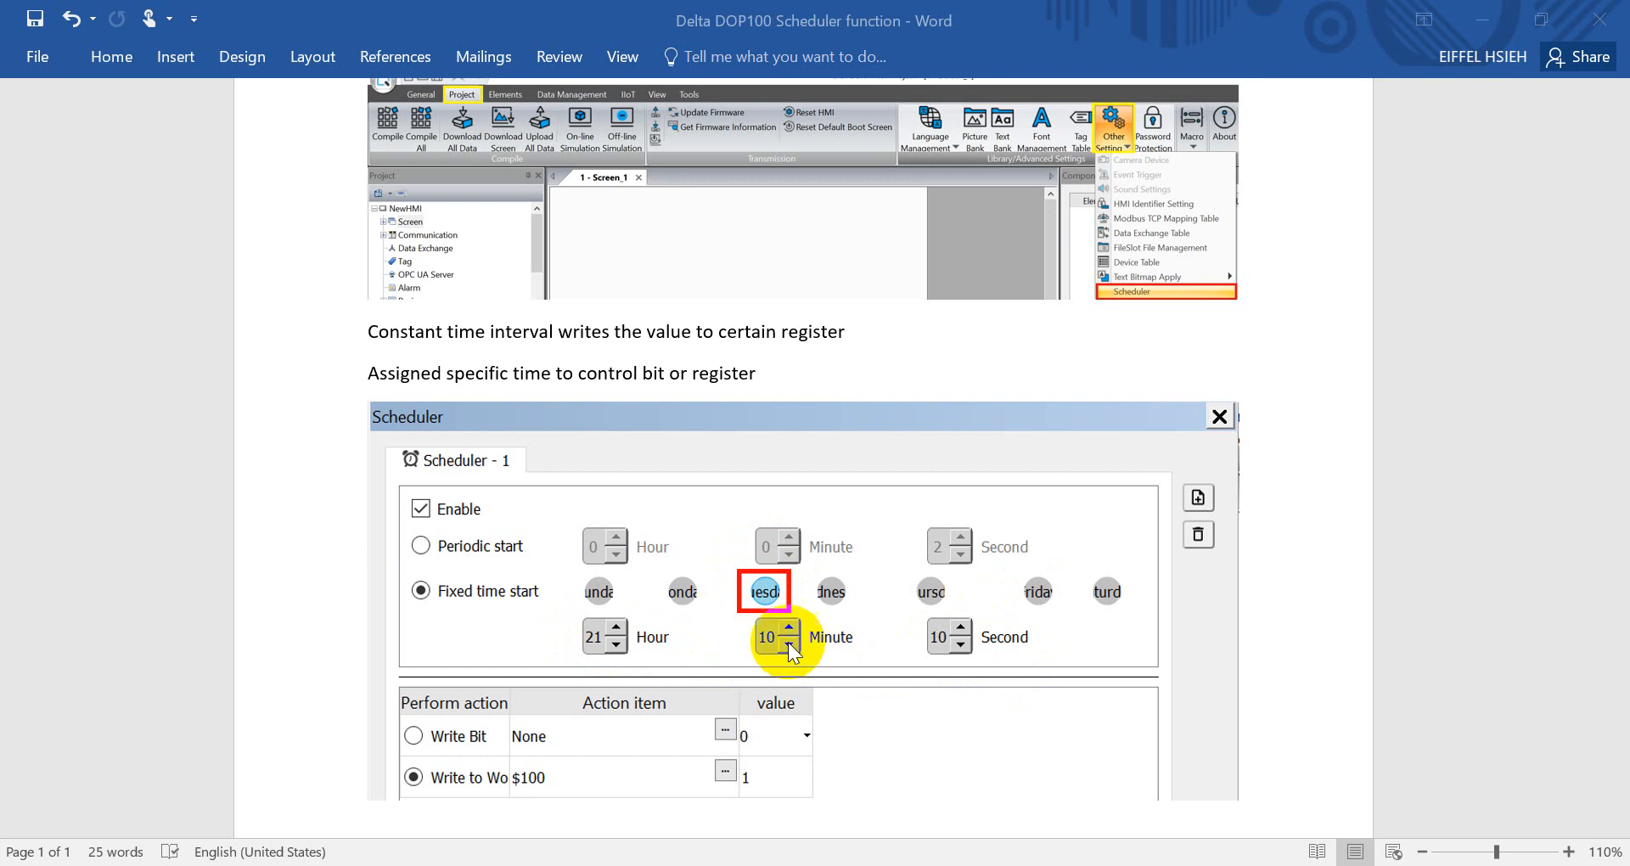
mouse_move(581, 776)
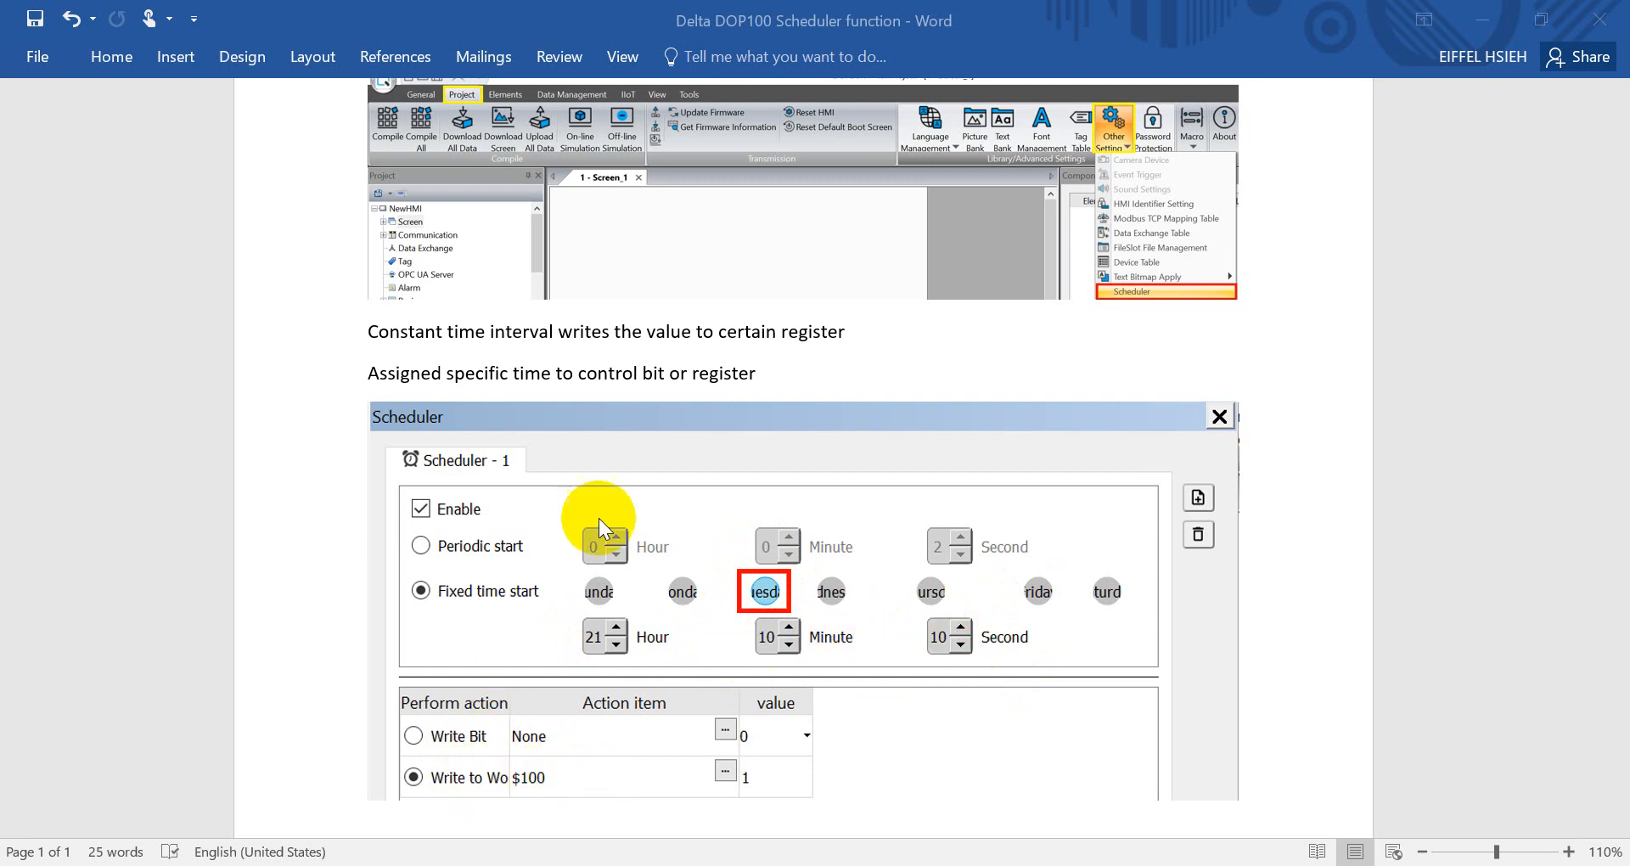
scroll(down, 3)
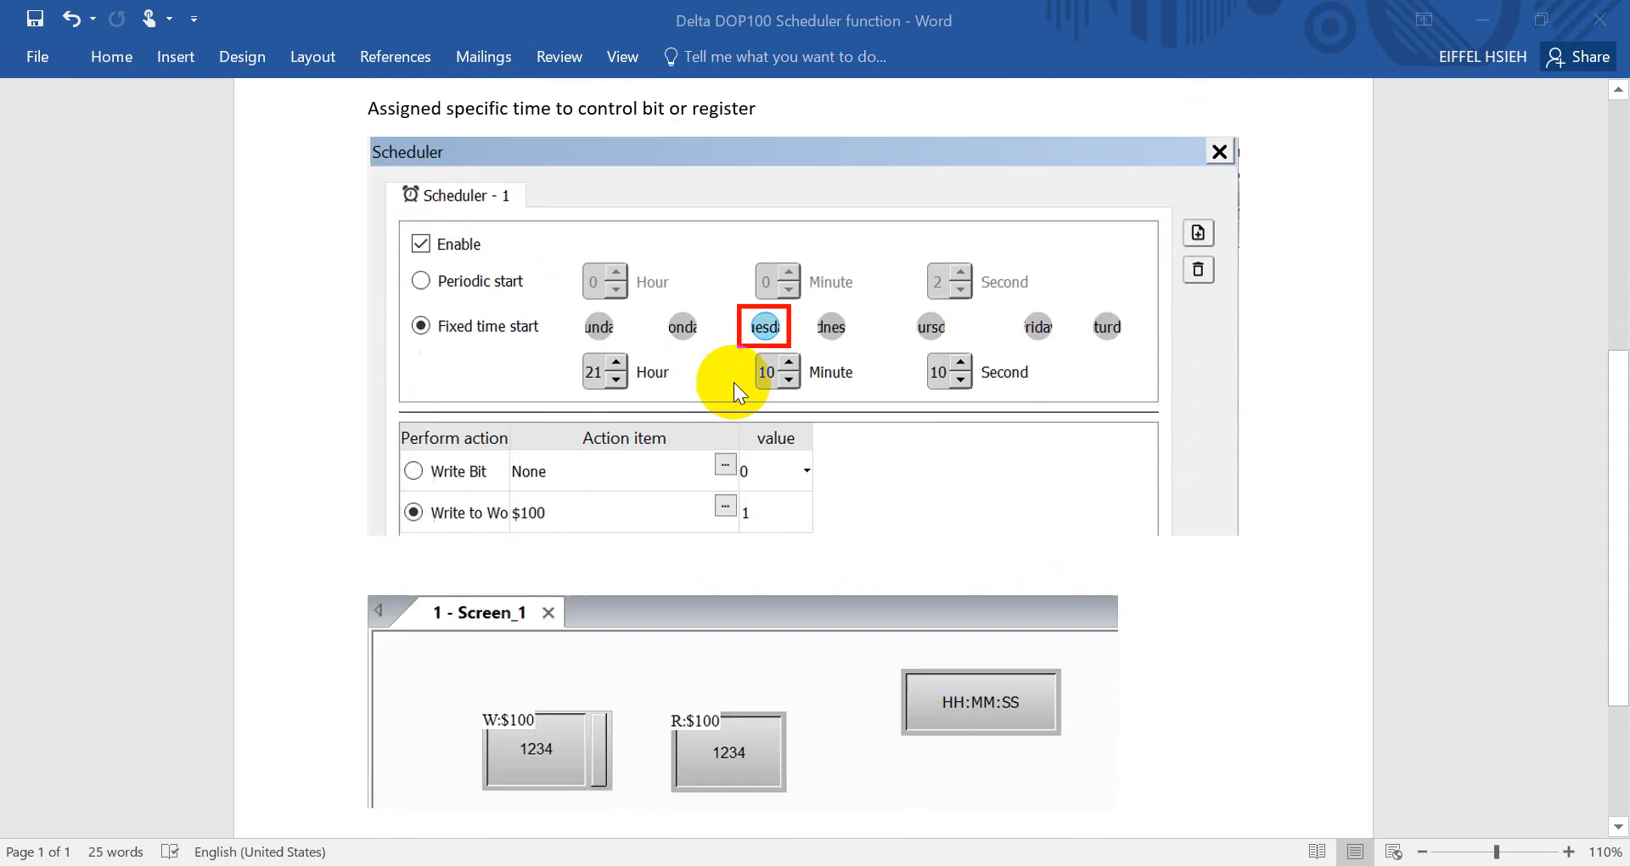
scroll(down, 3)
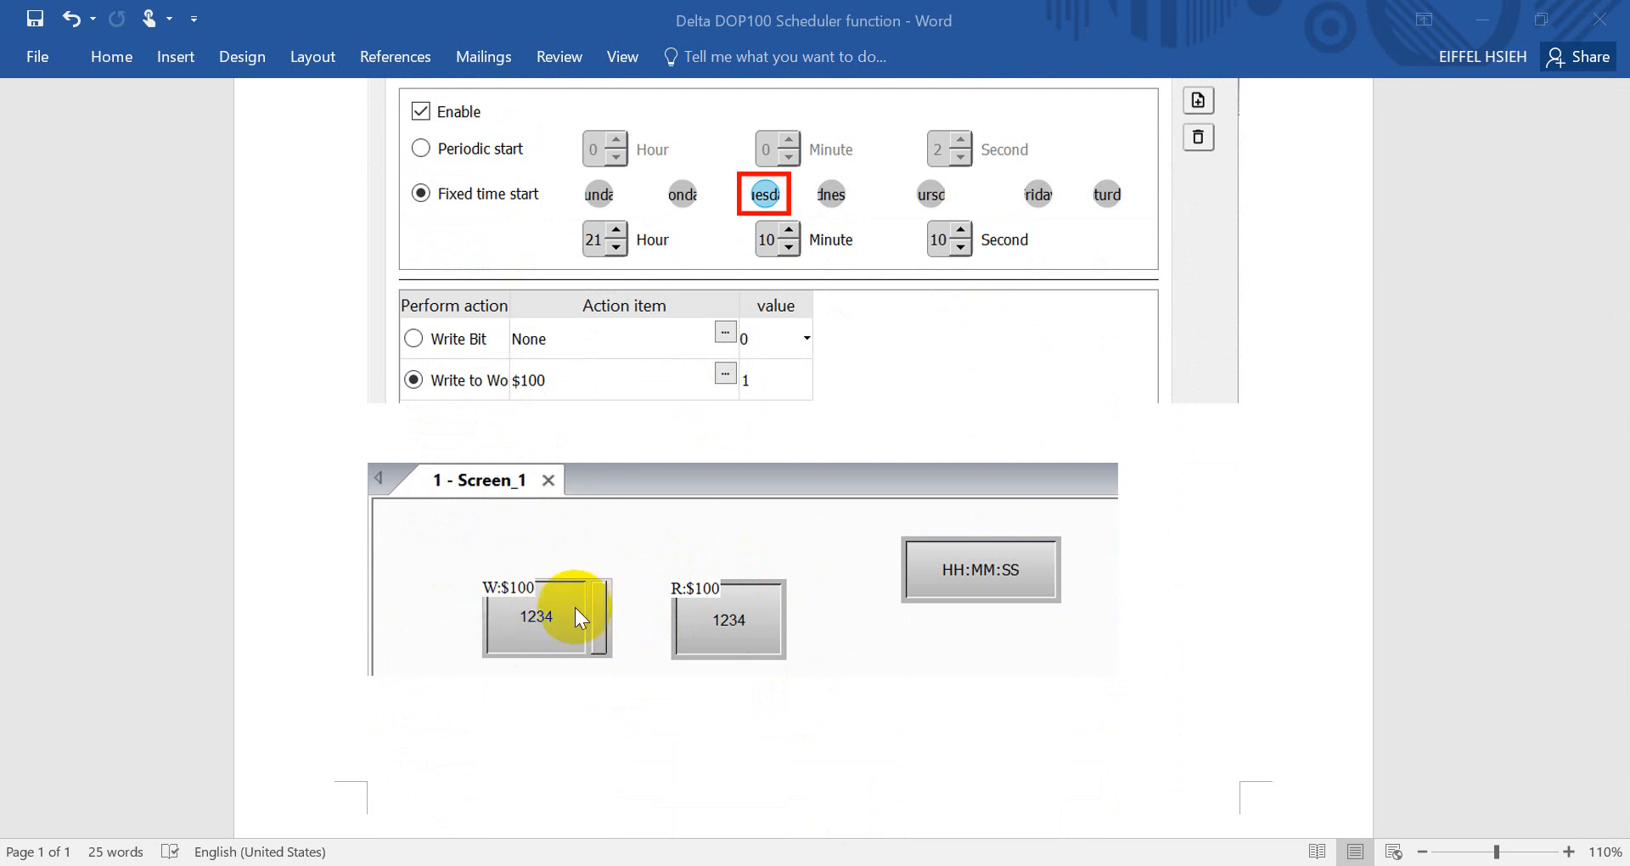
mouse_move(1006, 758)
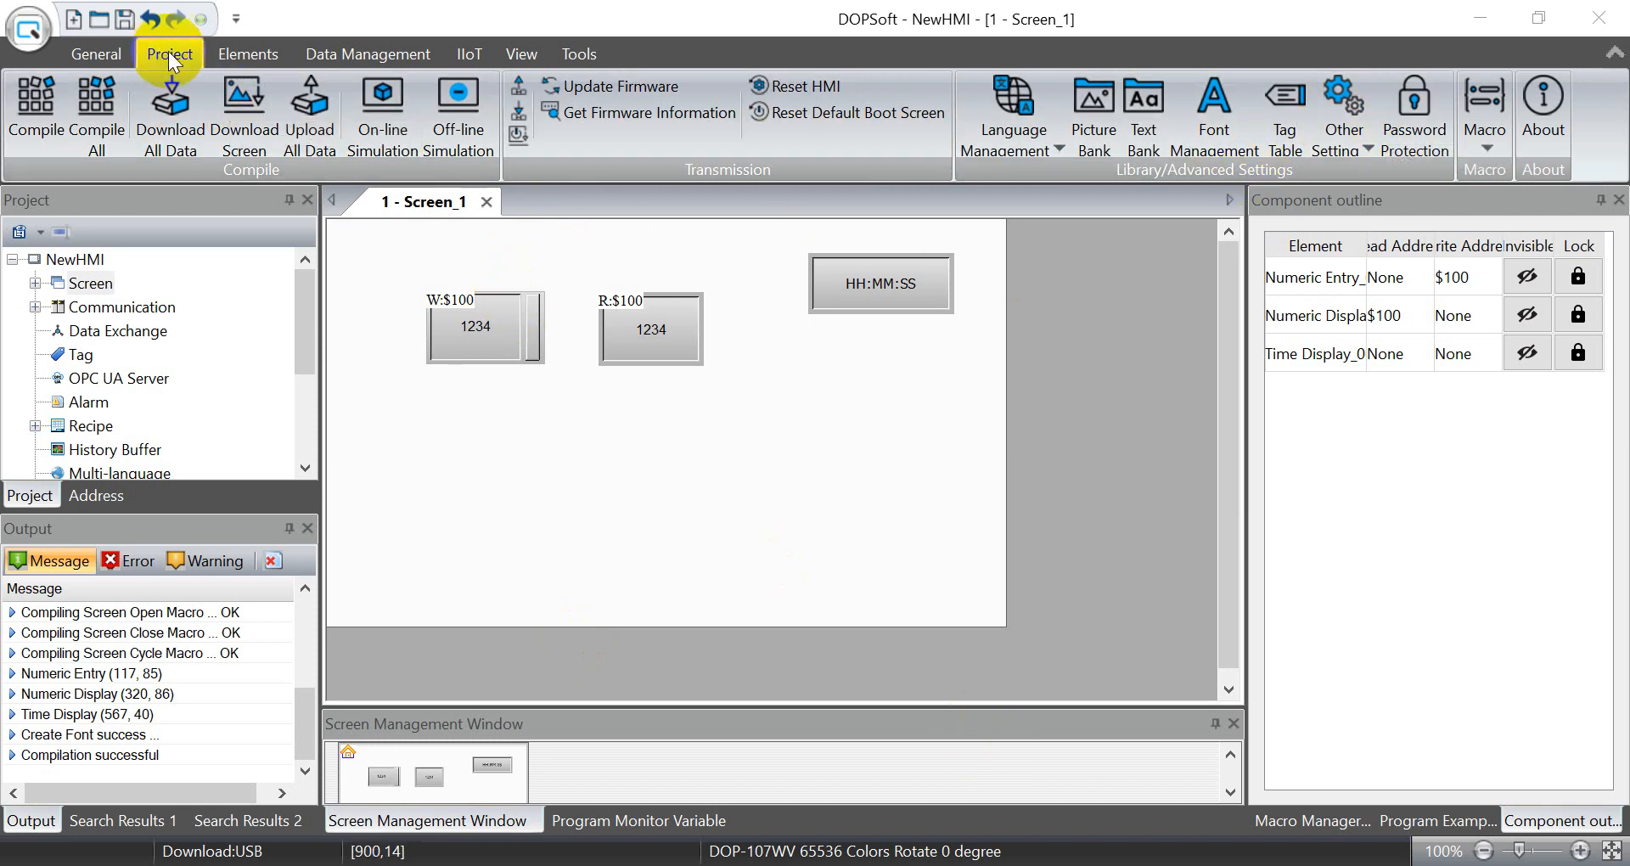
Configure Scheduler 1 to write 1 to $100 at fixed start time 21:12:10 and confirm
click(1345, 99)
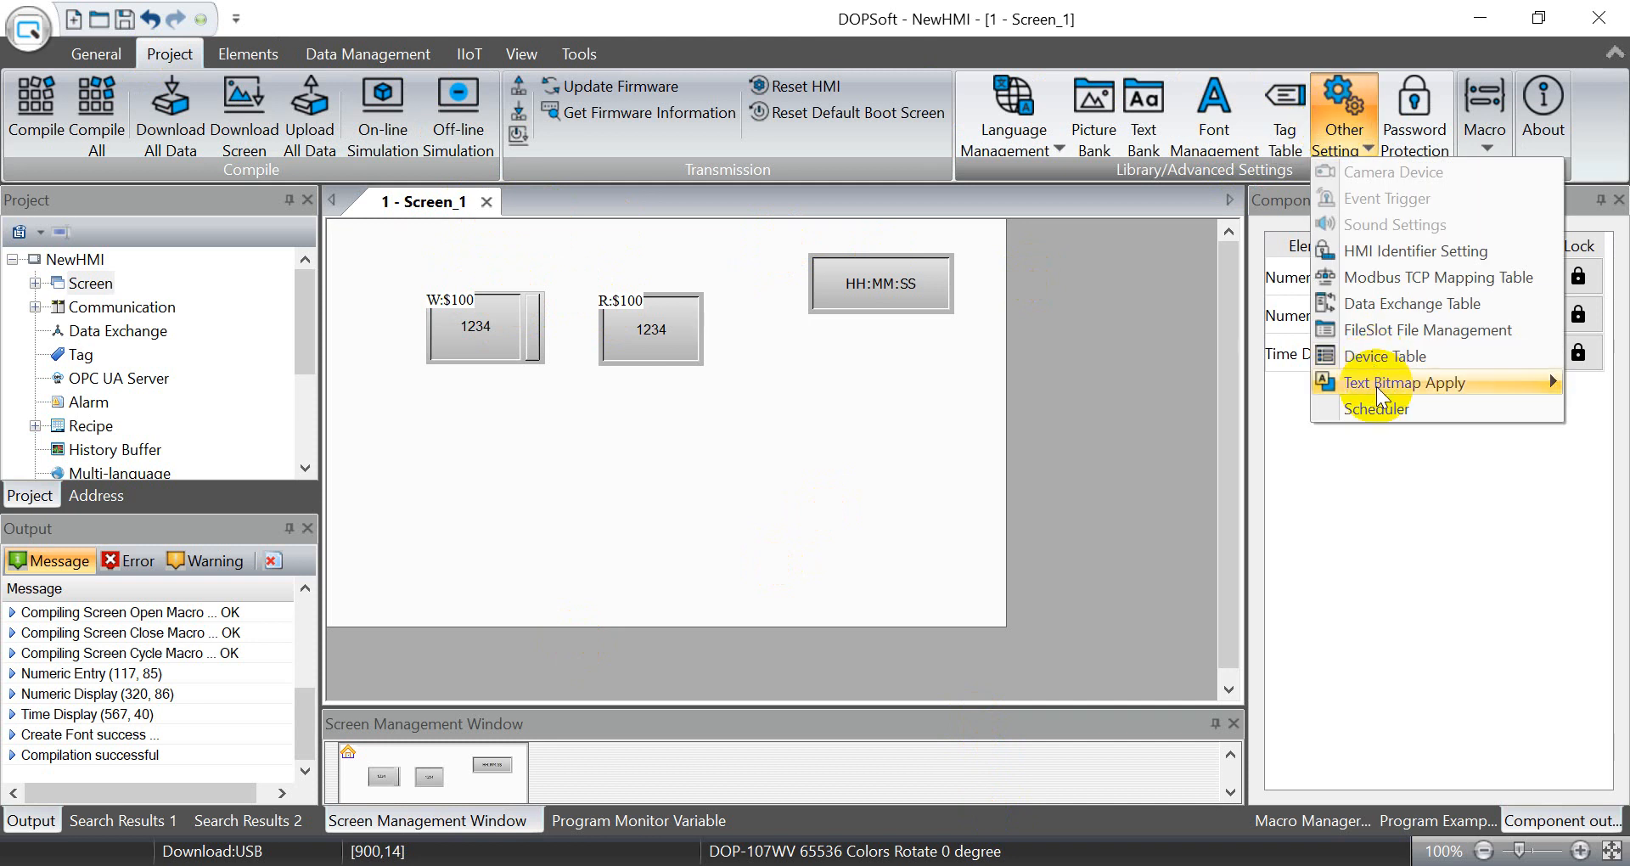
click(1375, 409)
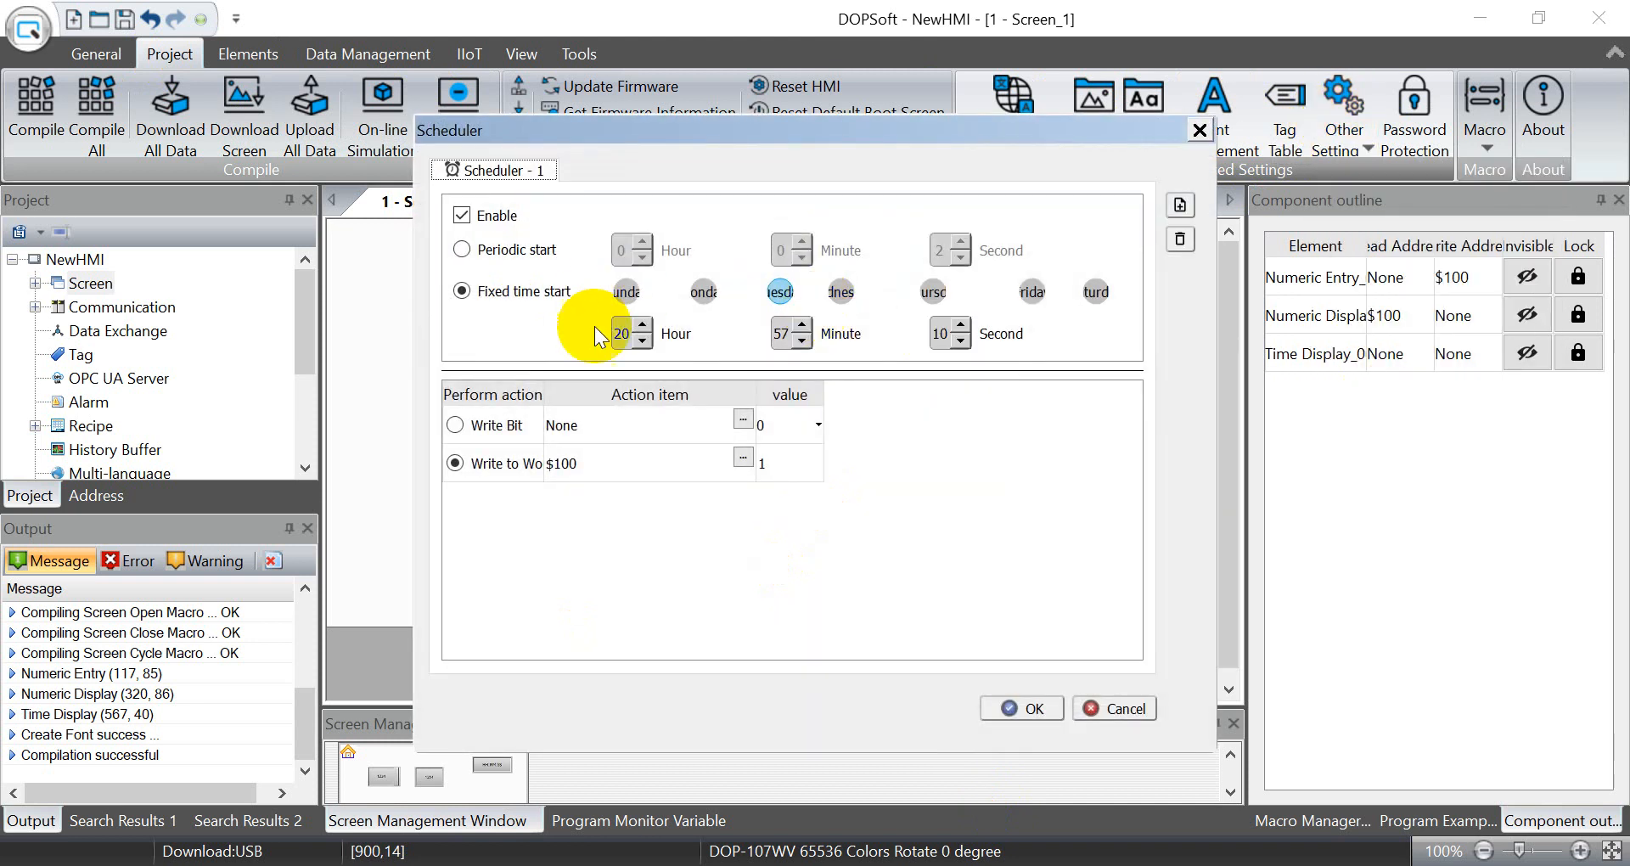
mouse_move(781, 344)
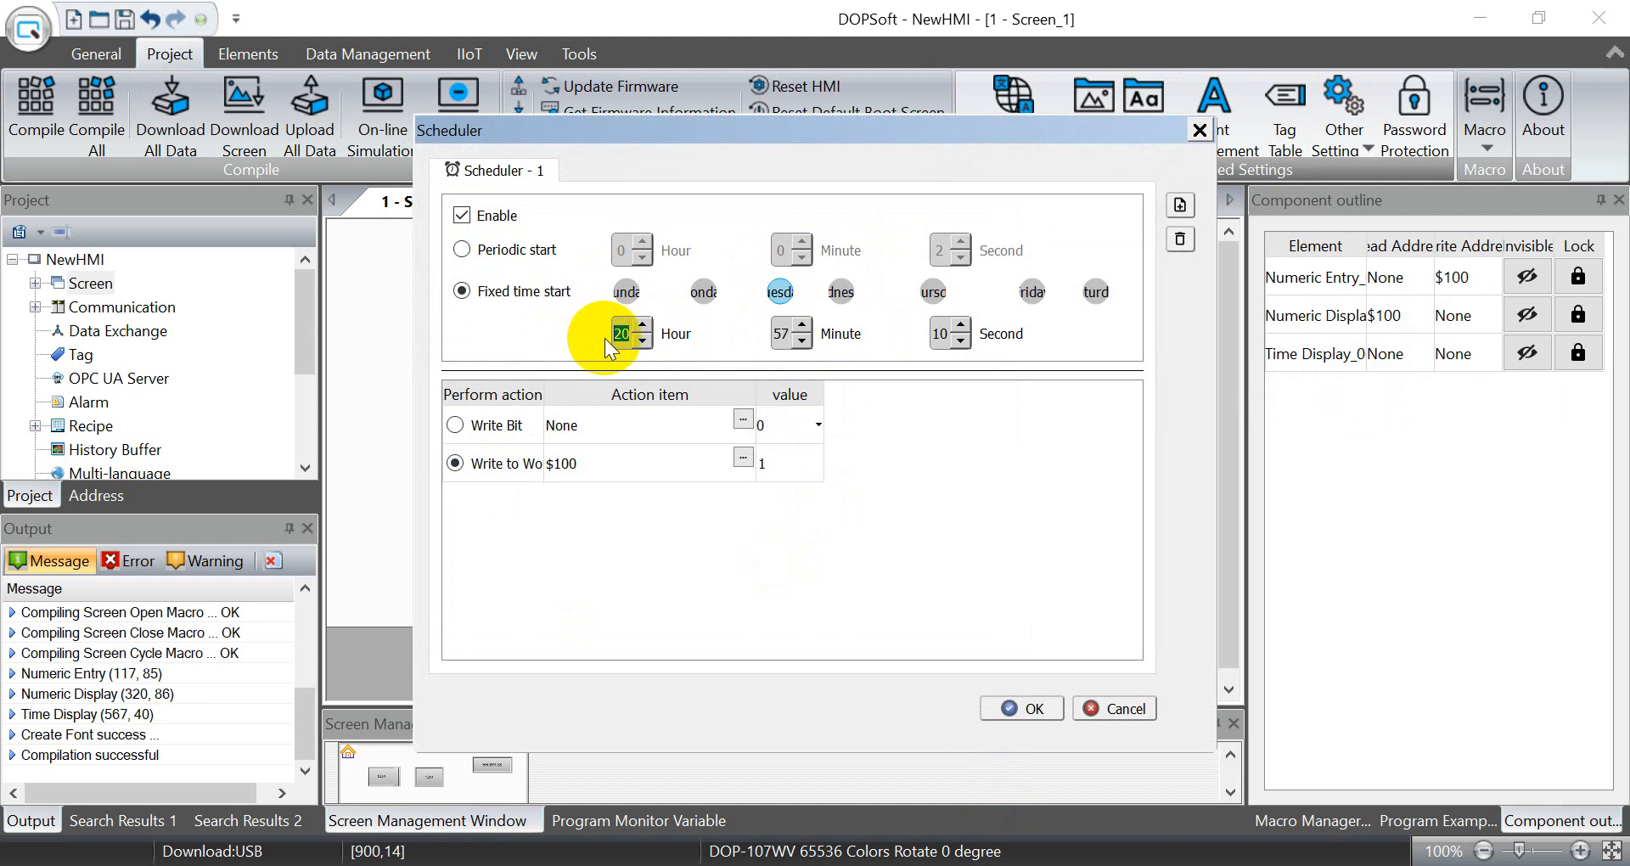
click(642, 324)
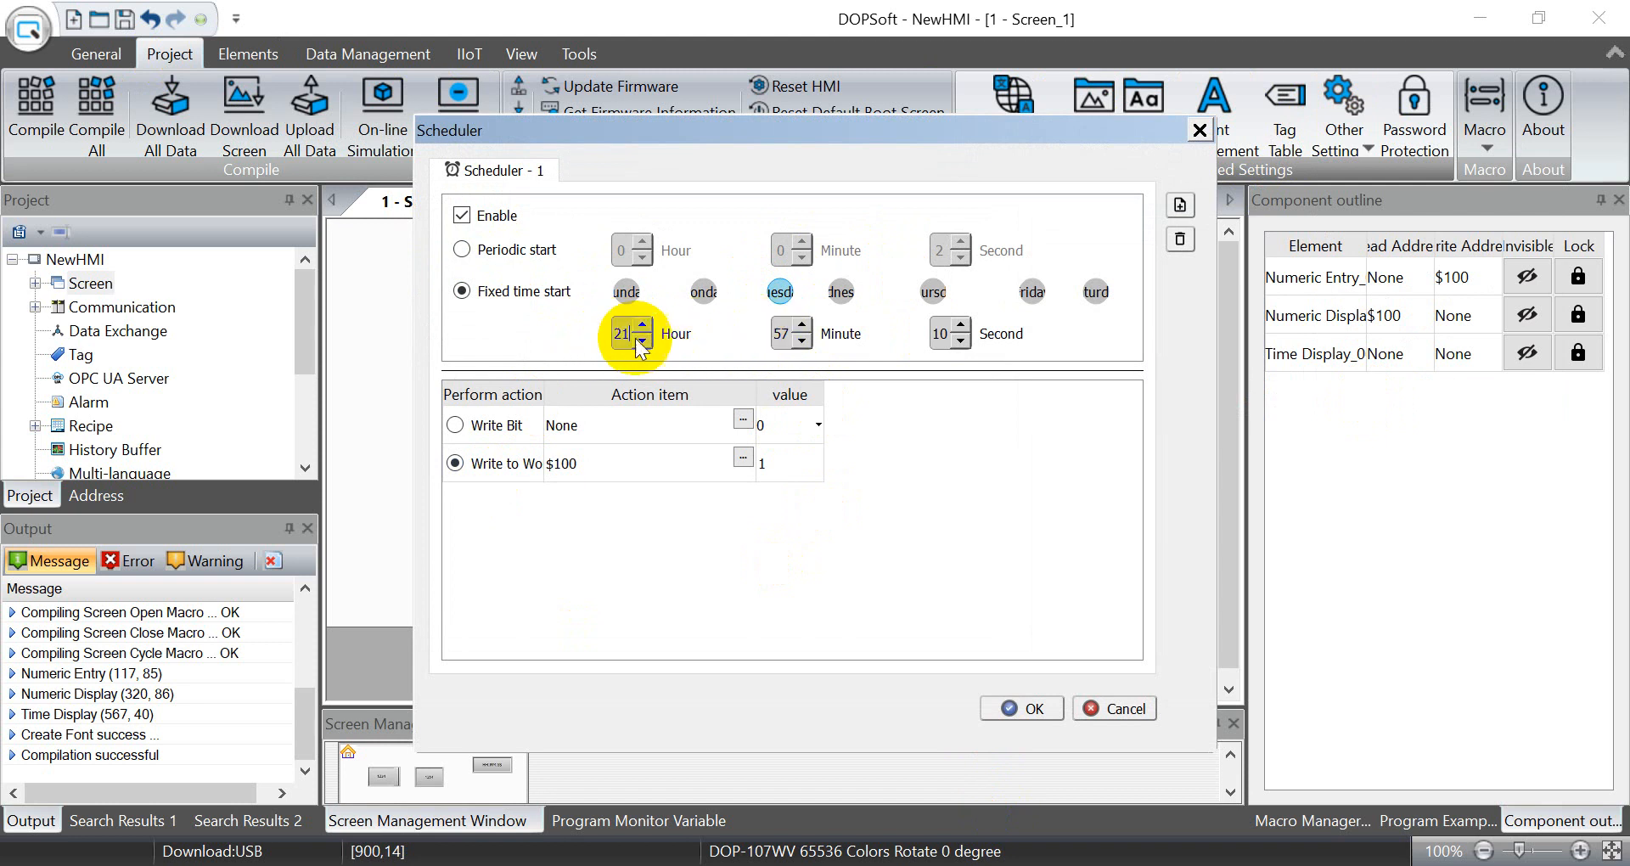
click(781, 333)
text(12)
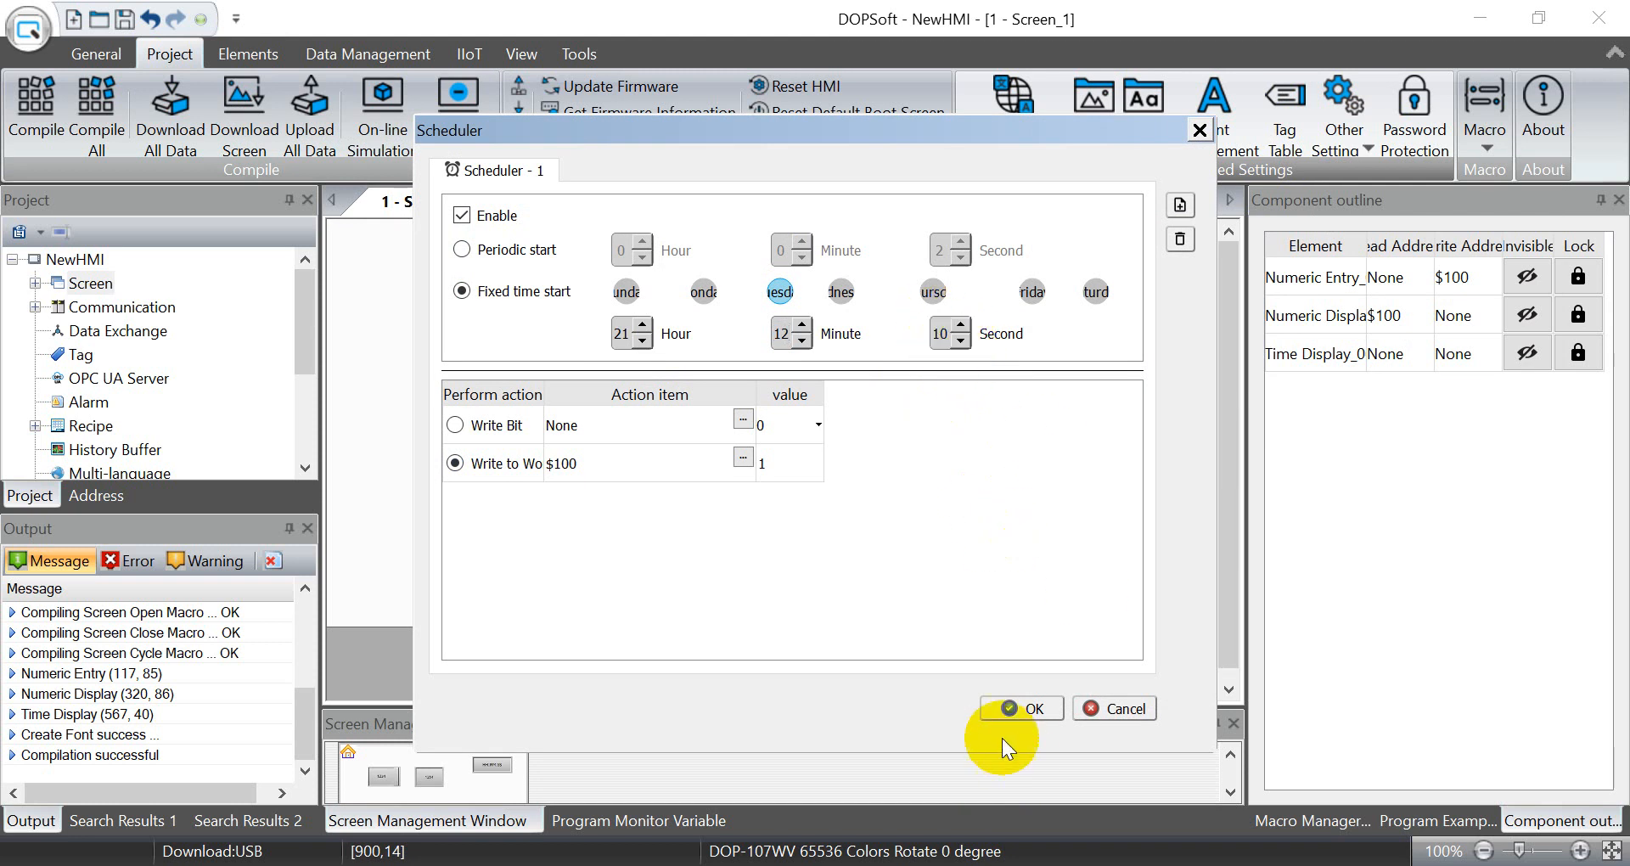
click(1021, 708)
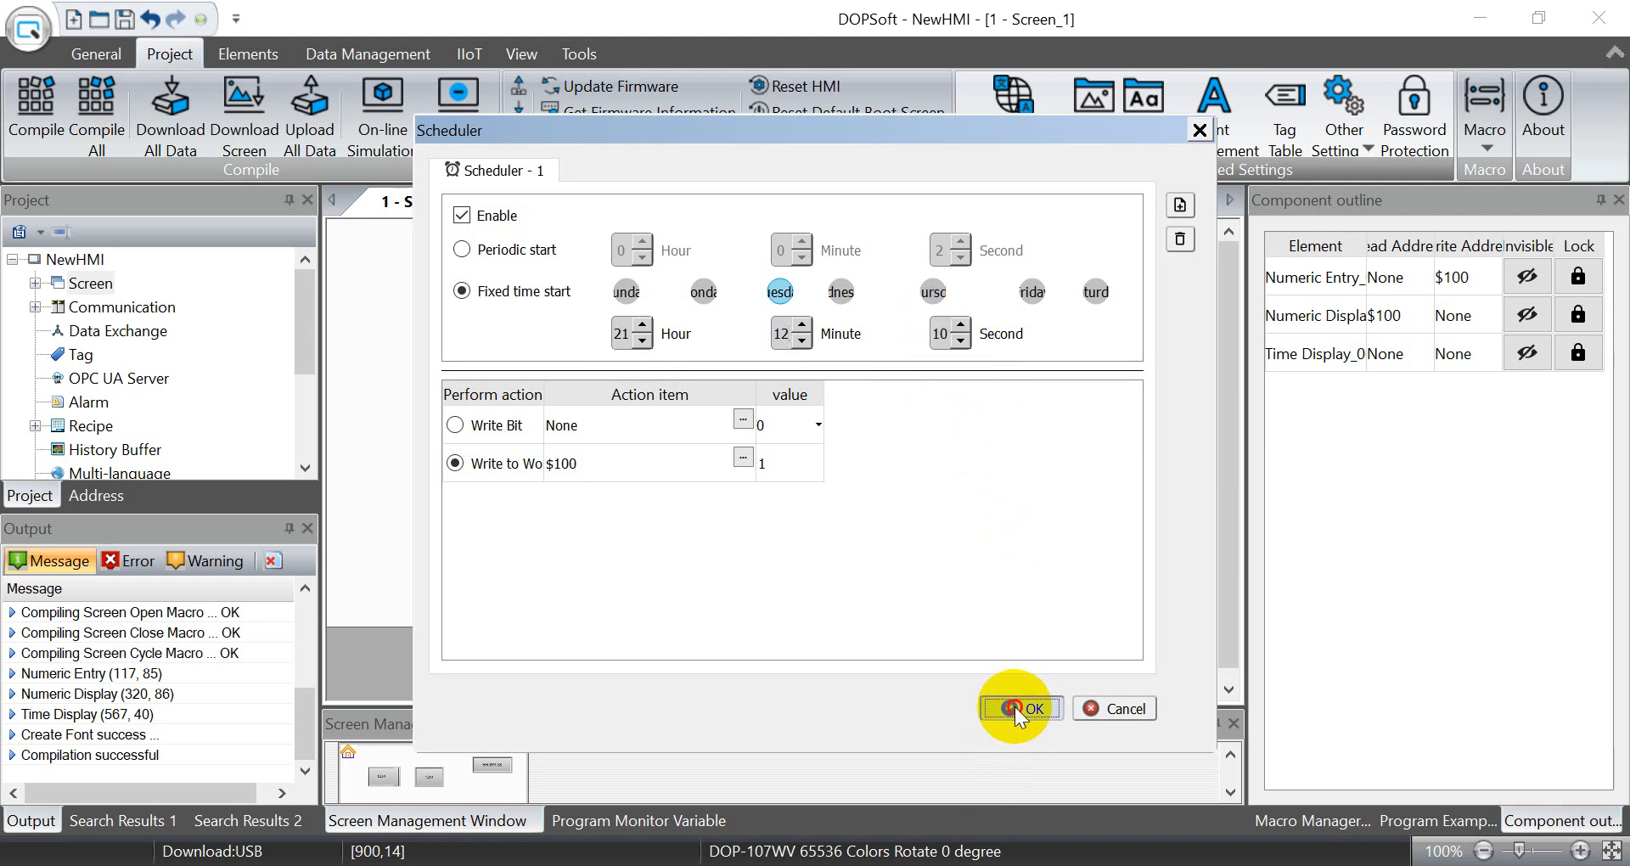
click(1024, 708)
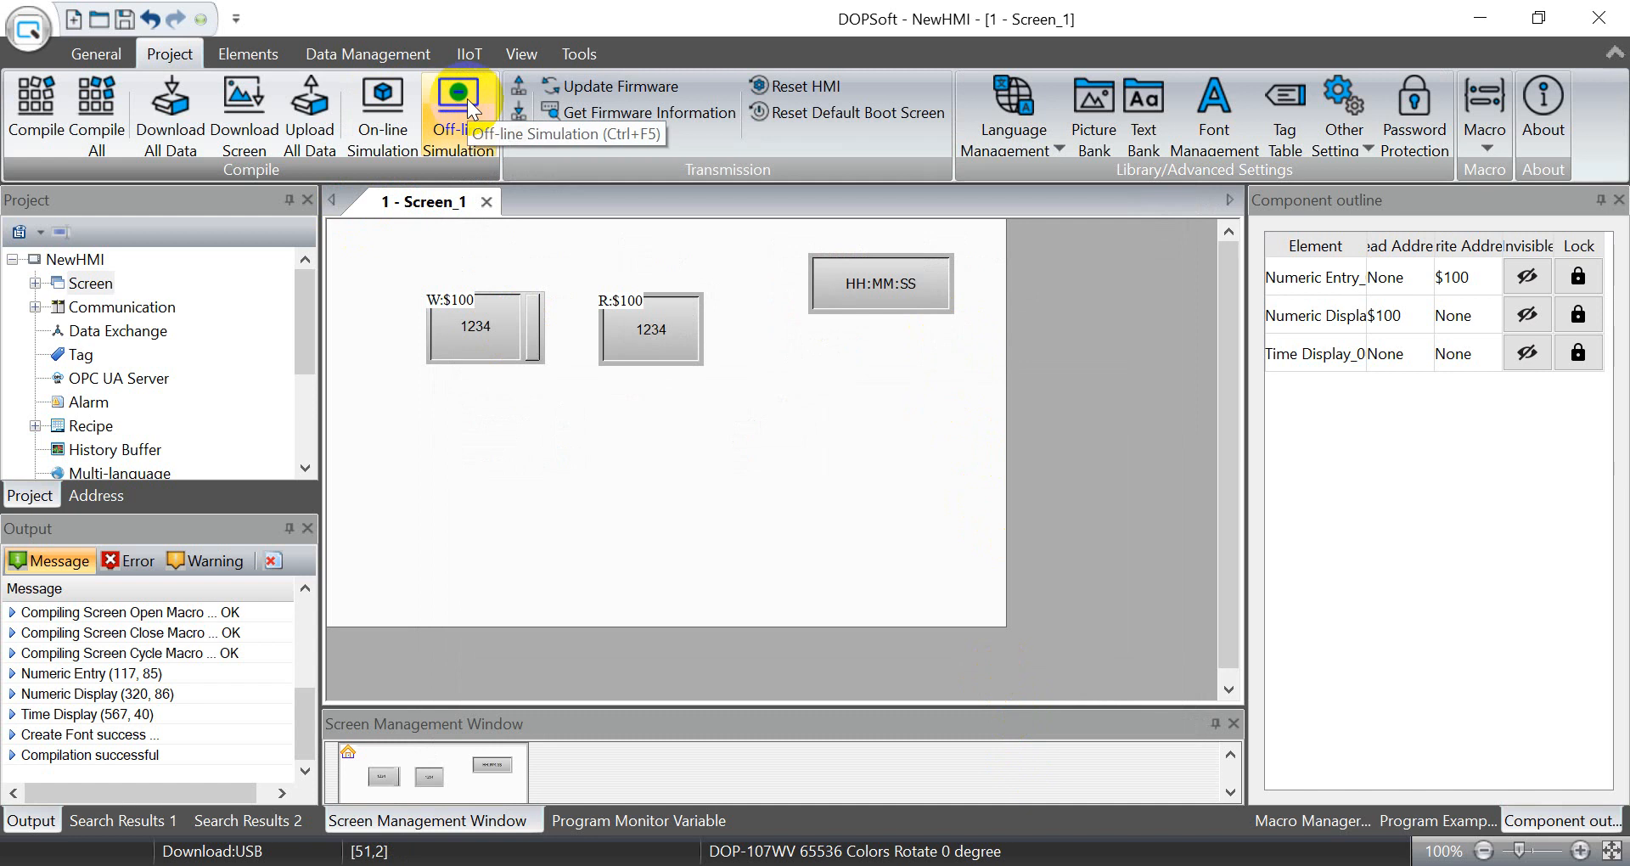
Run the offline emulator and watch both $100 elements read 1 after 21:12:09
click(459, 91)
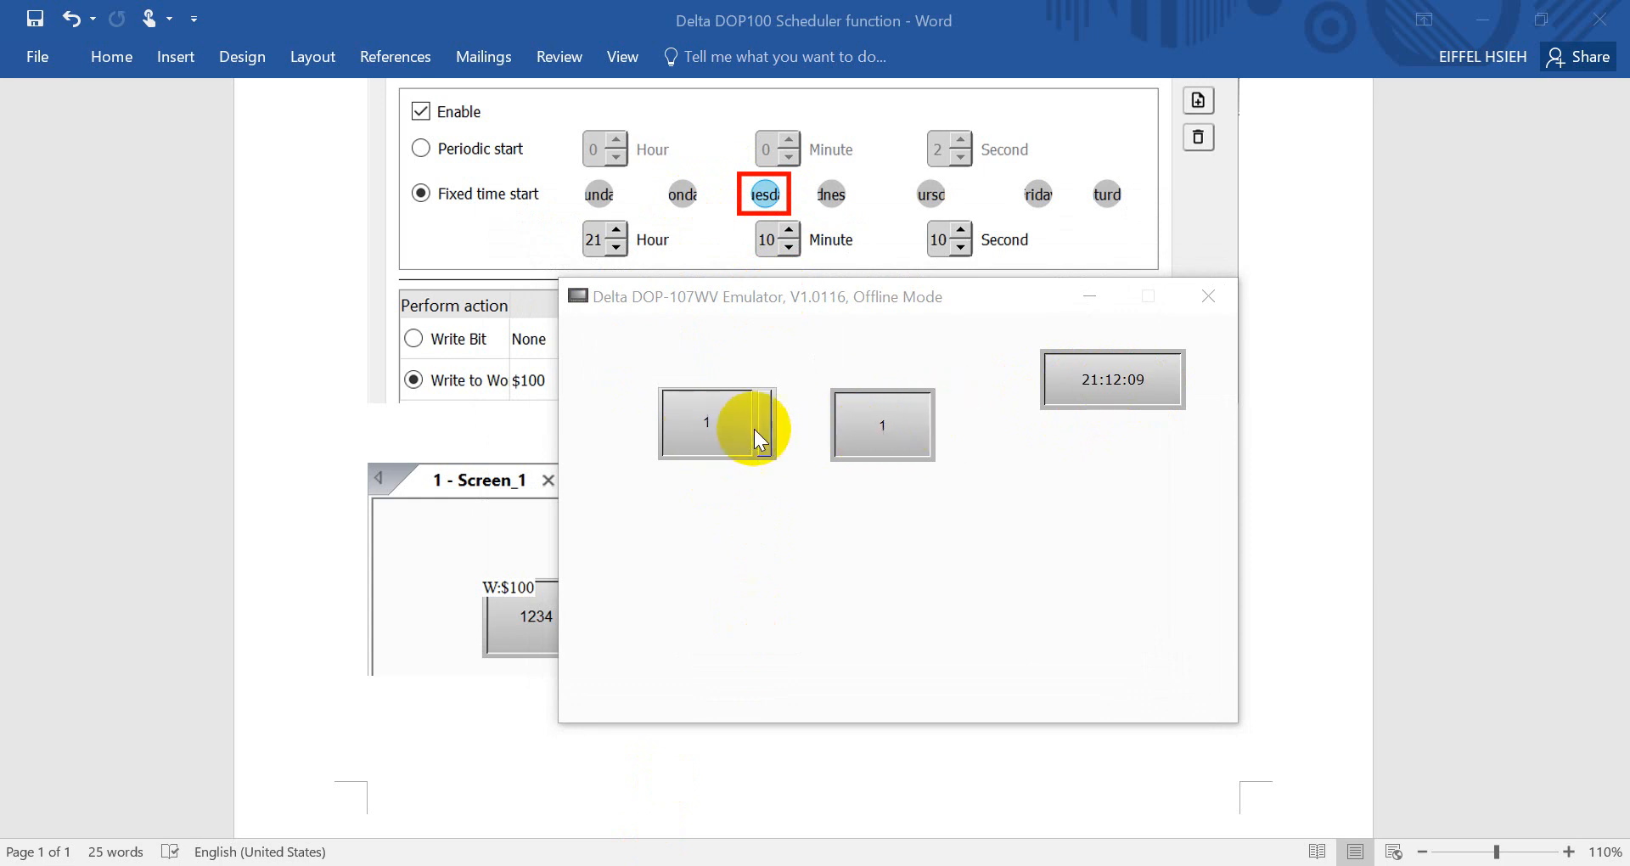
mouse_move(856, 423)
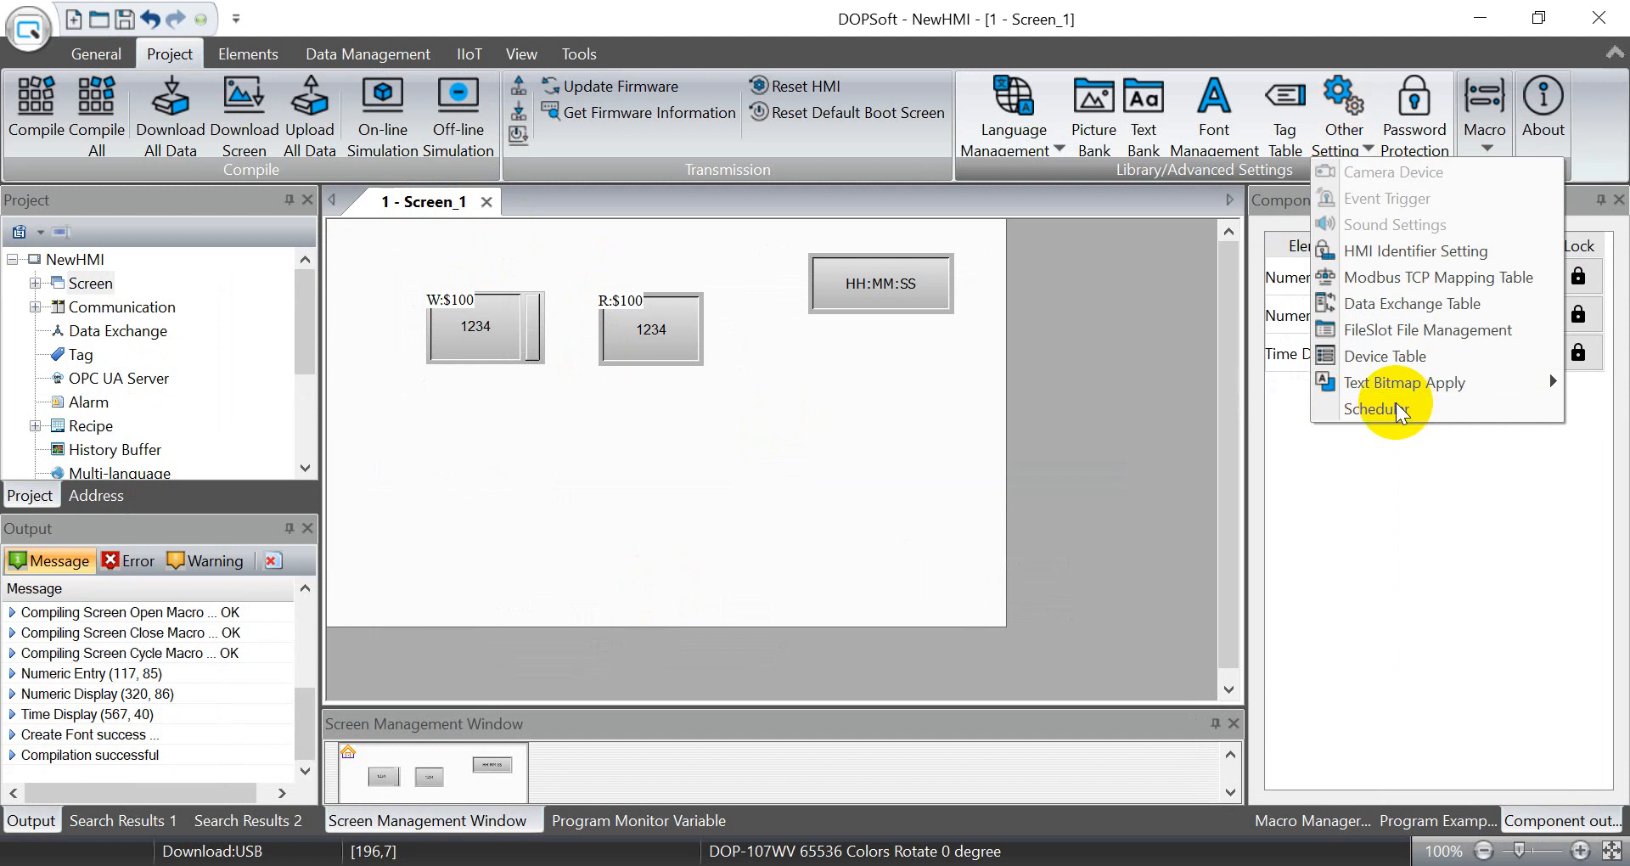
click(1382, 410)
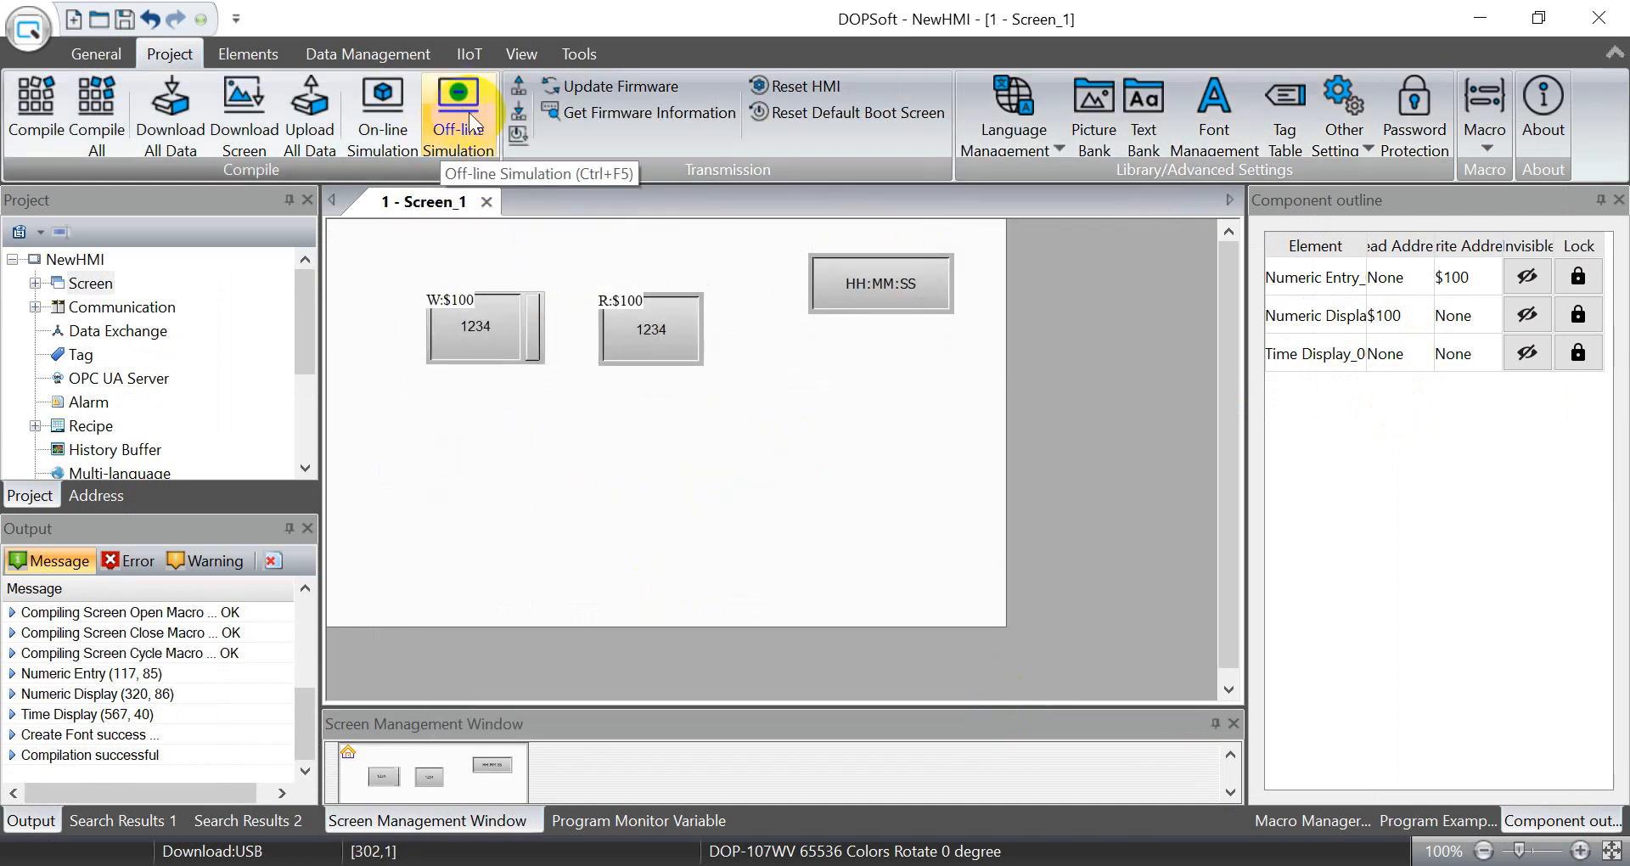
Run the offline emulator again, bring up the $100 entry keypad and dismiss it unchanged
click(458, 93)
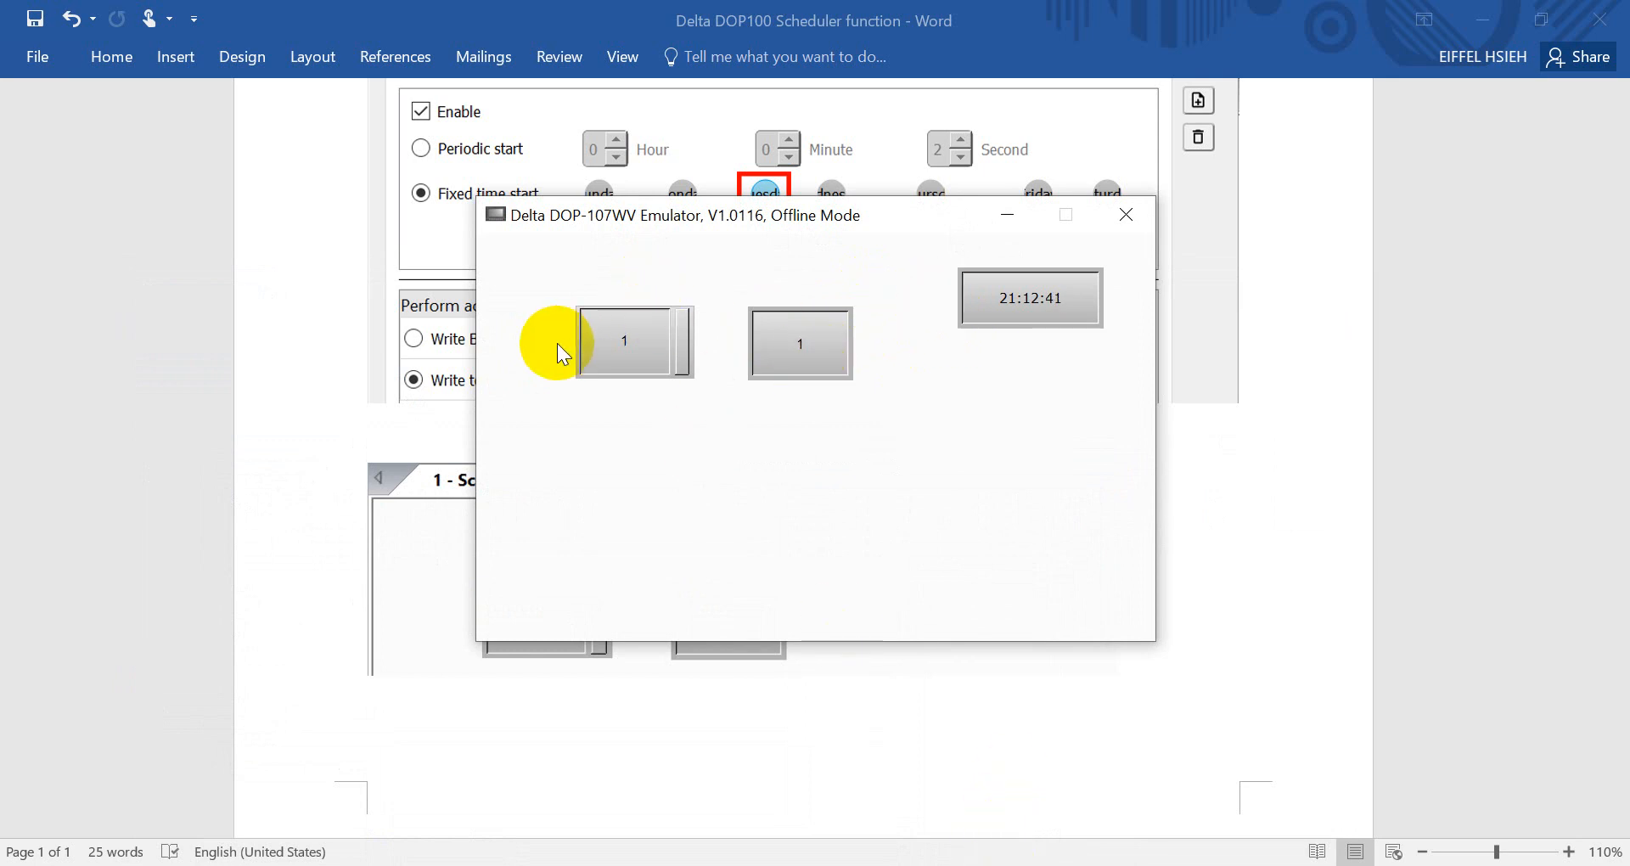
click(625, 342)
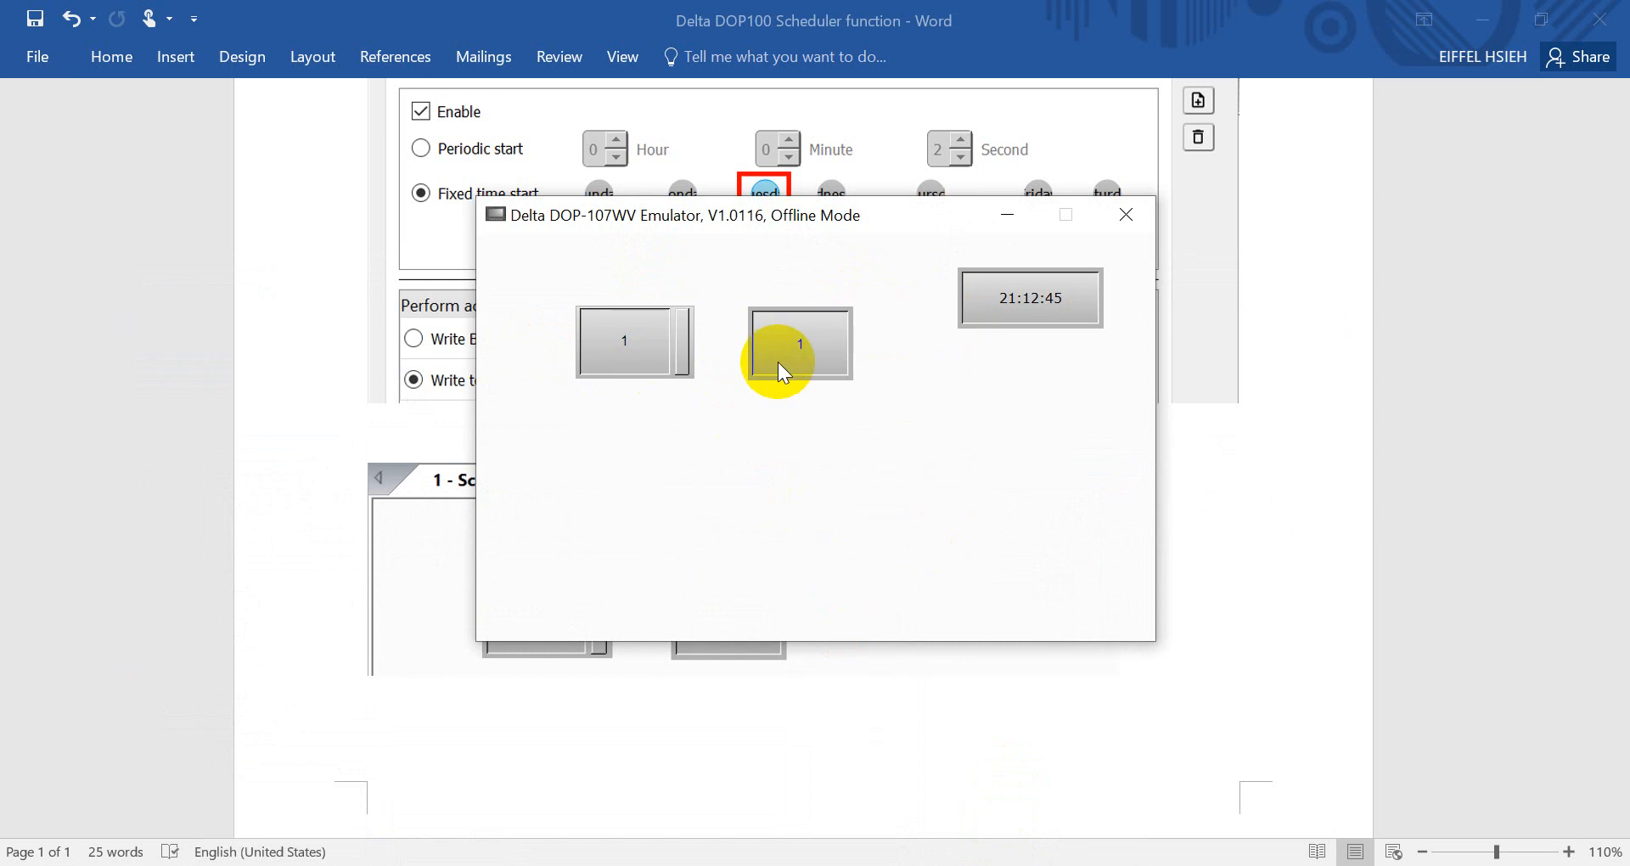
click(800, 342)
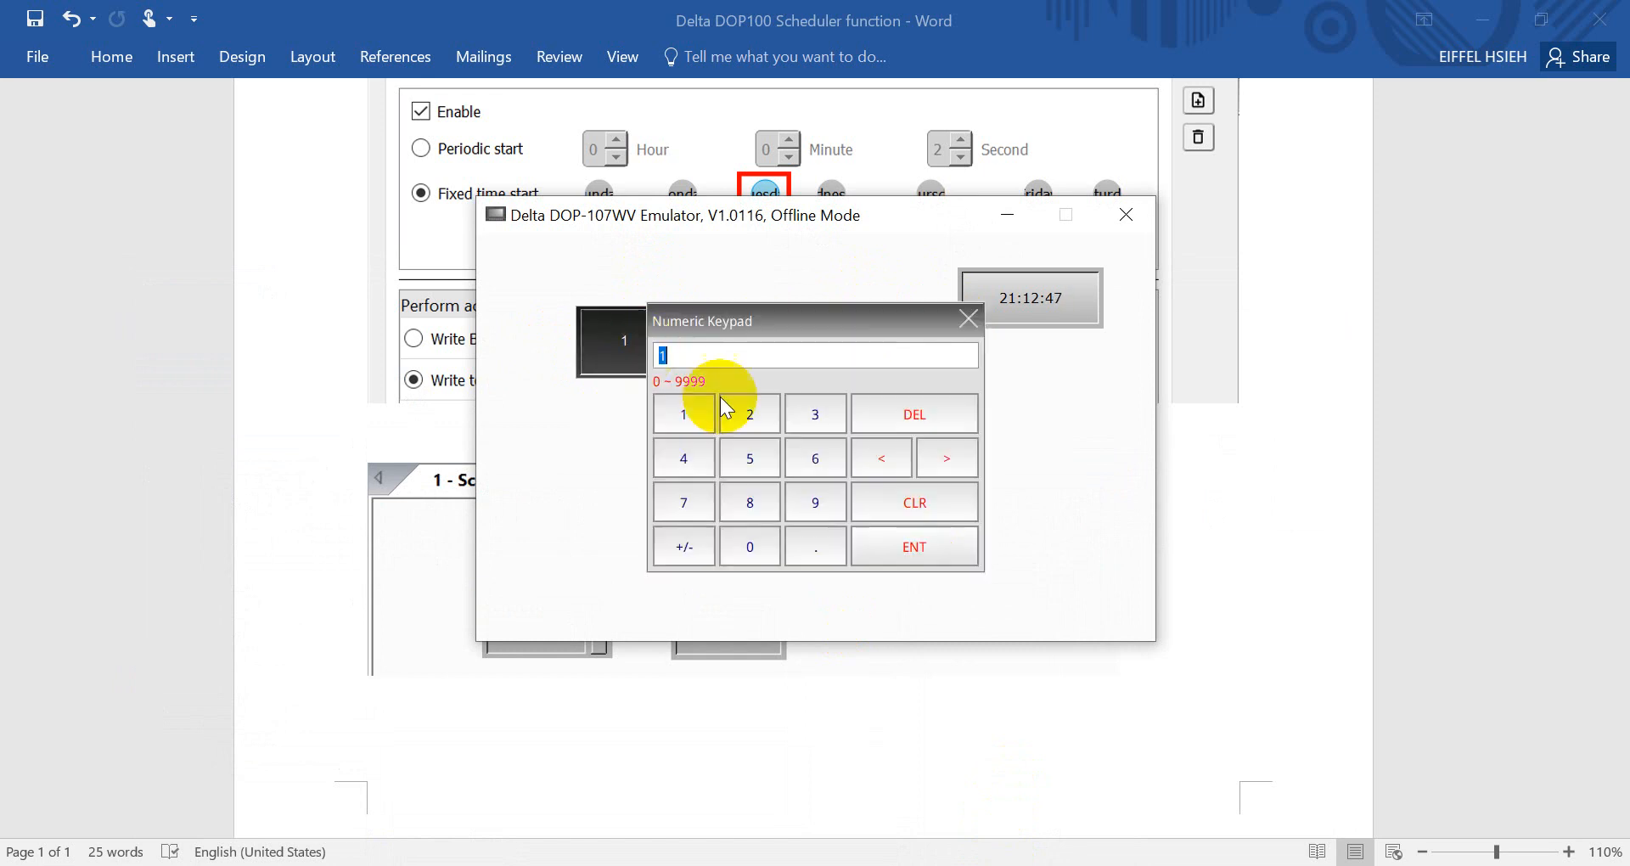
click(914, 547)
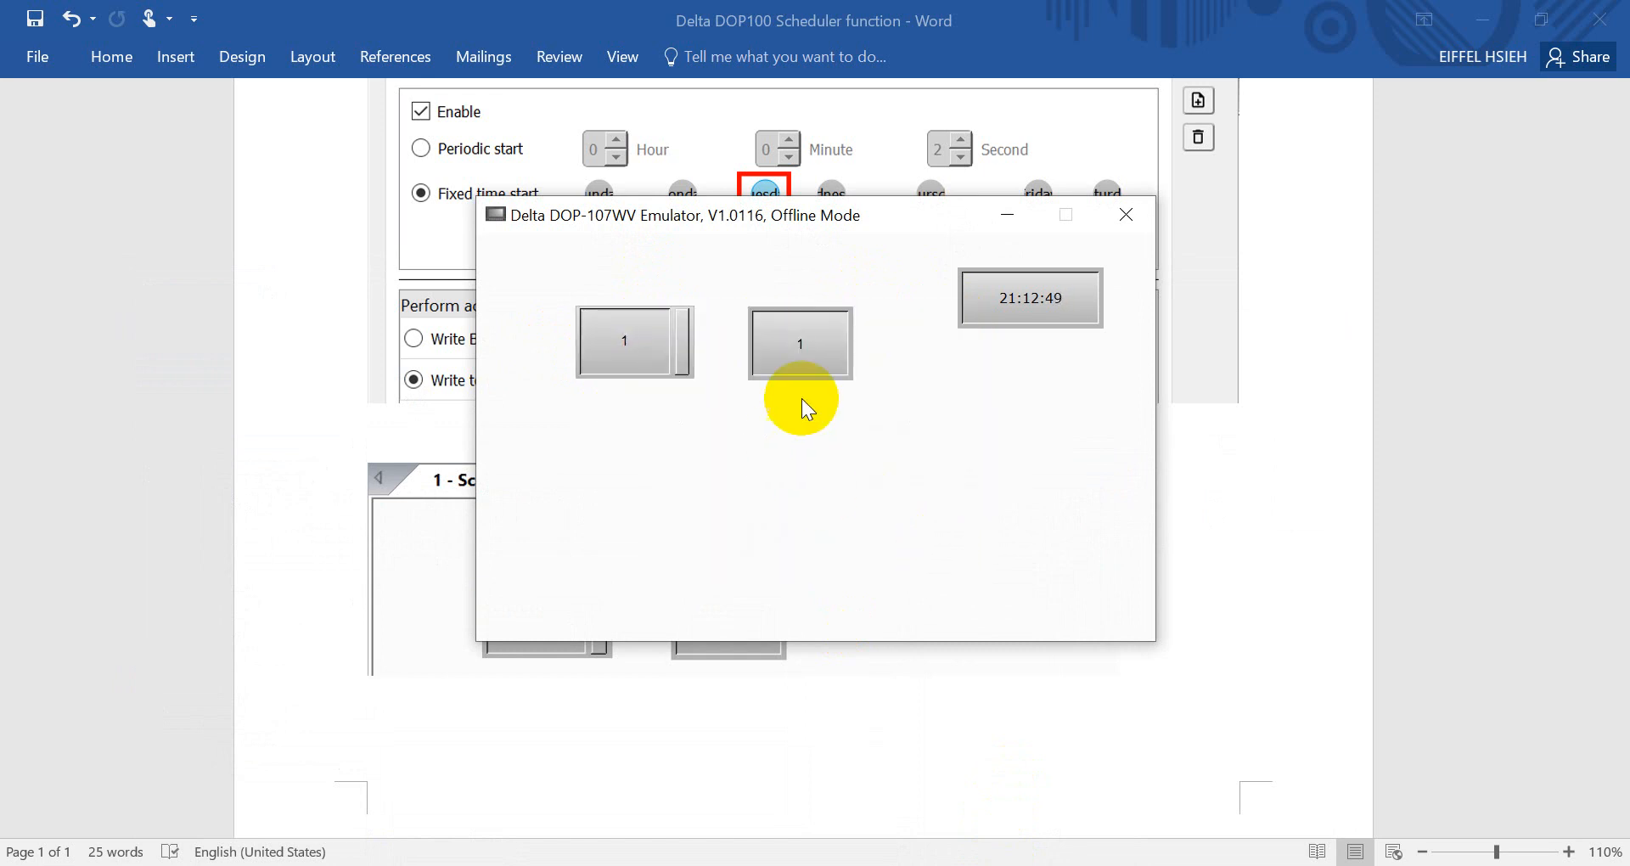